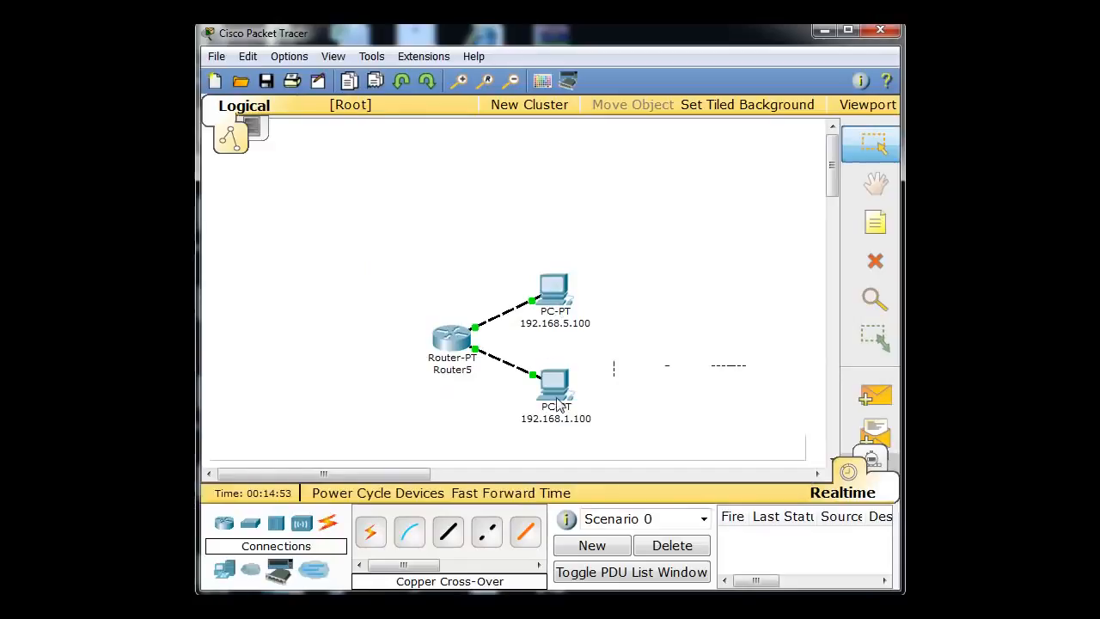
mouse_move(651, 374)
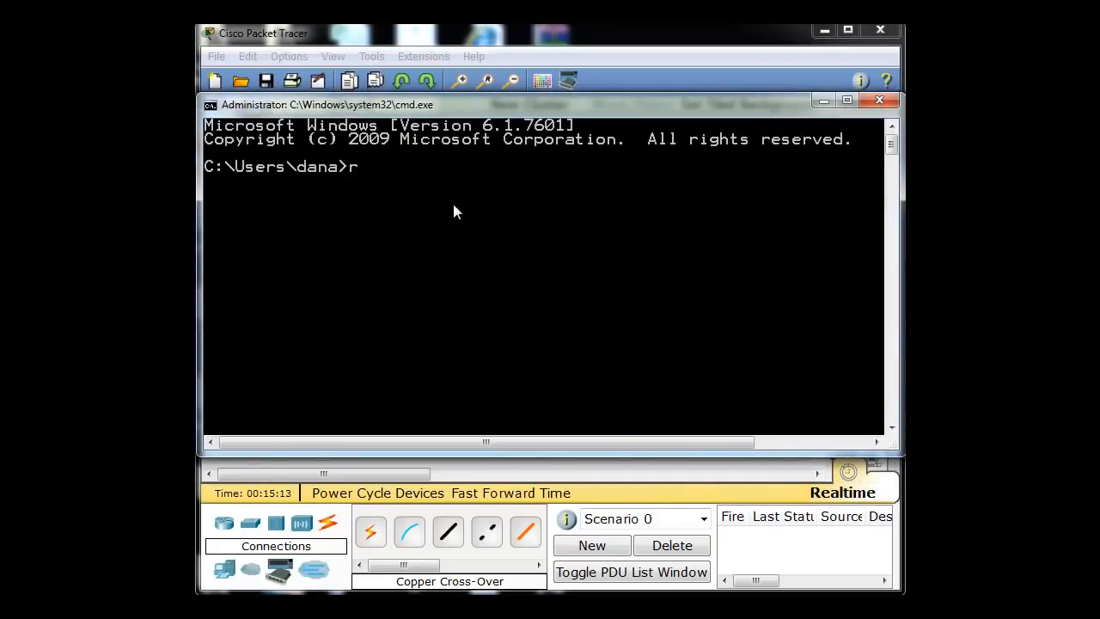
Run 'route print' to list the host's IPv4 active routes
text(oute p)
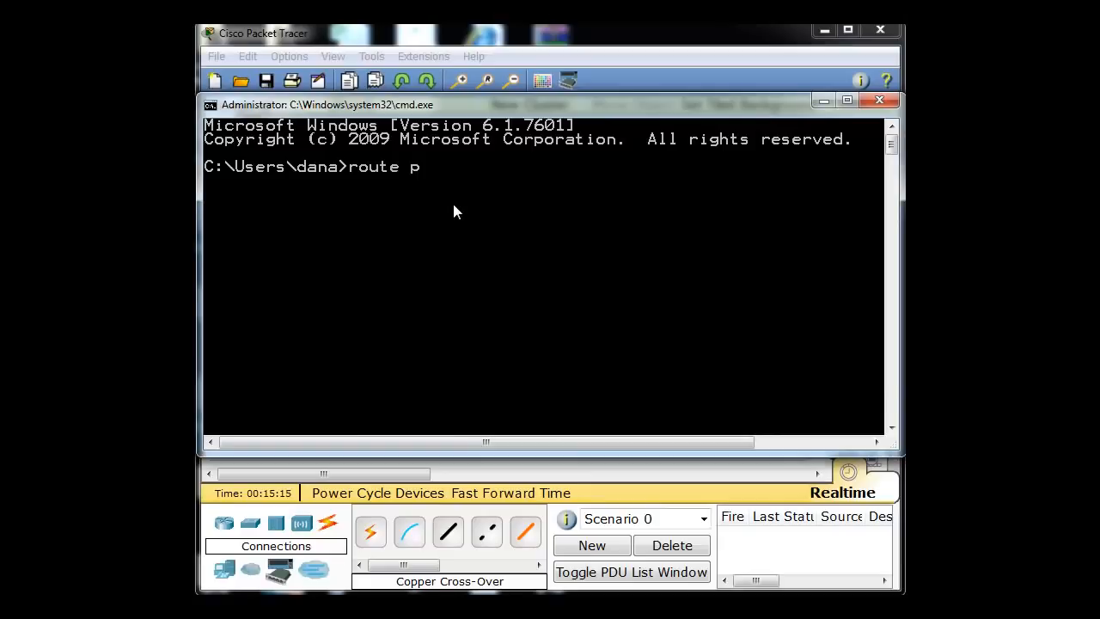
text(rint)
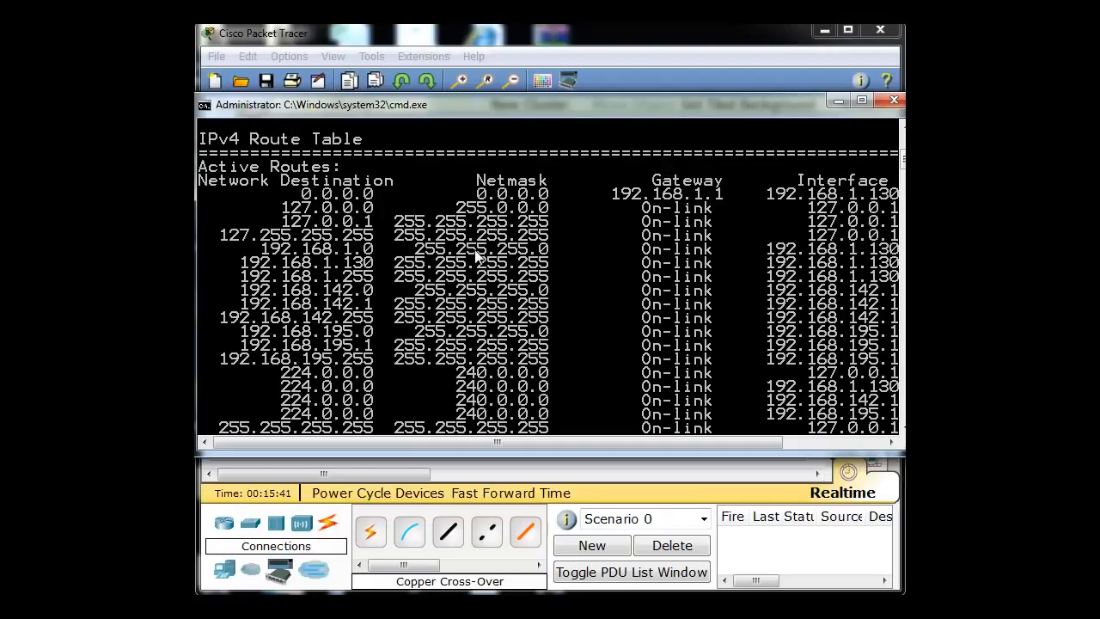
mouse_move(608, 215)
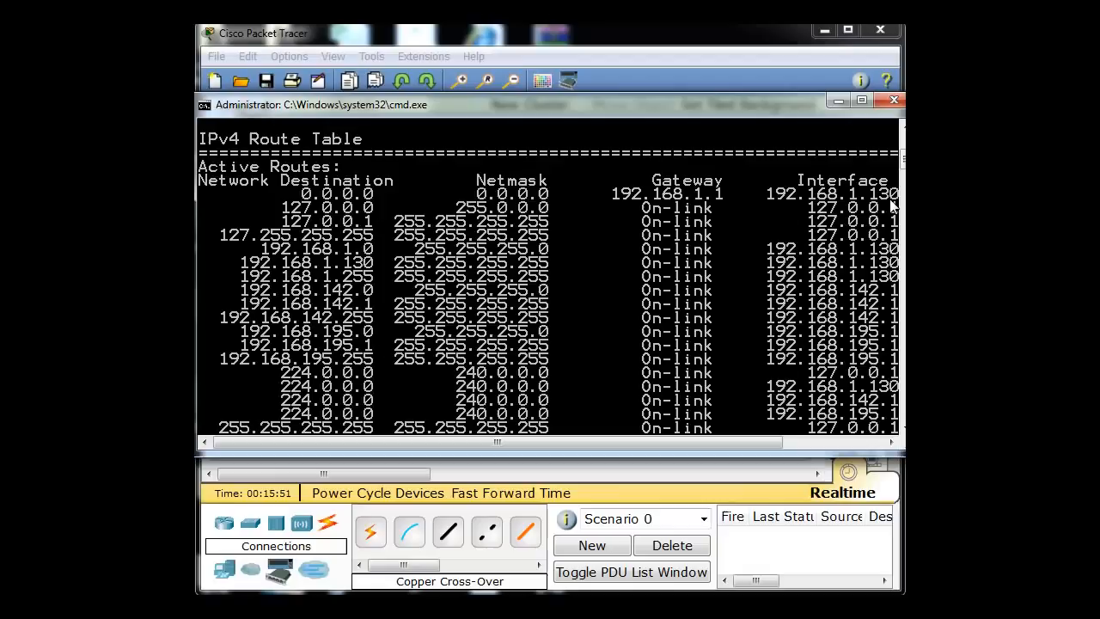
mouse_move(833, 198)
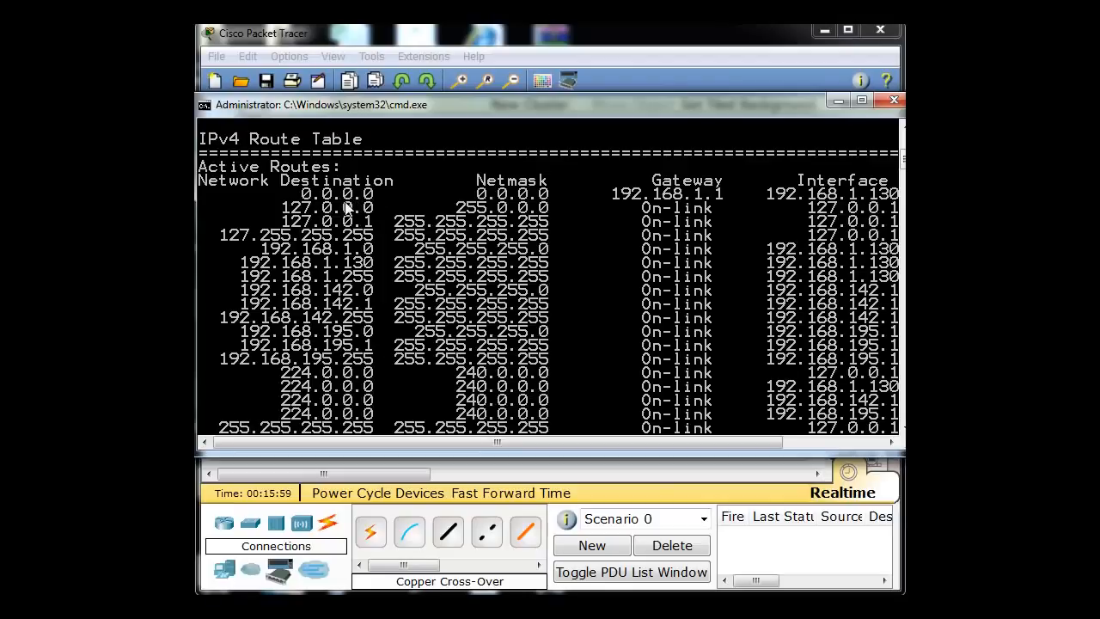
mouse_move(537, 204)
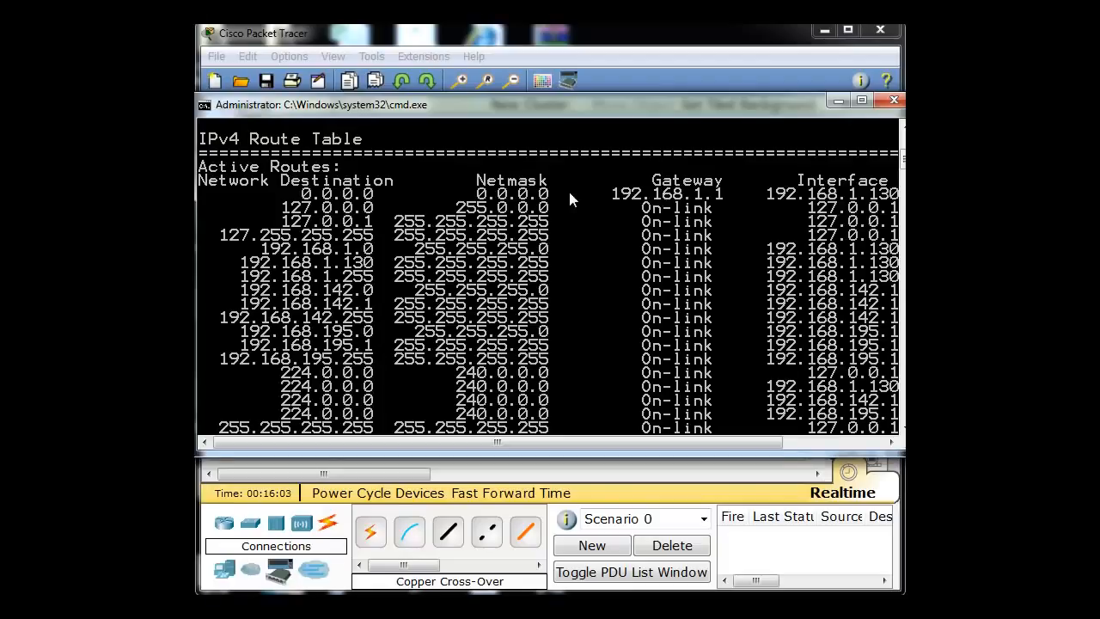
mouse_move(436, 179)
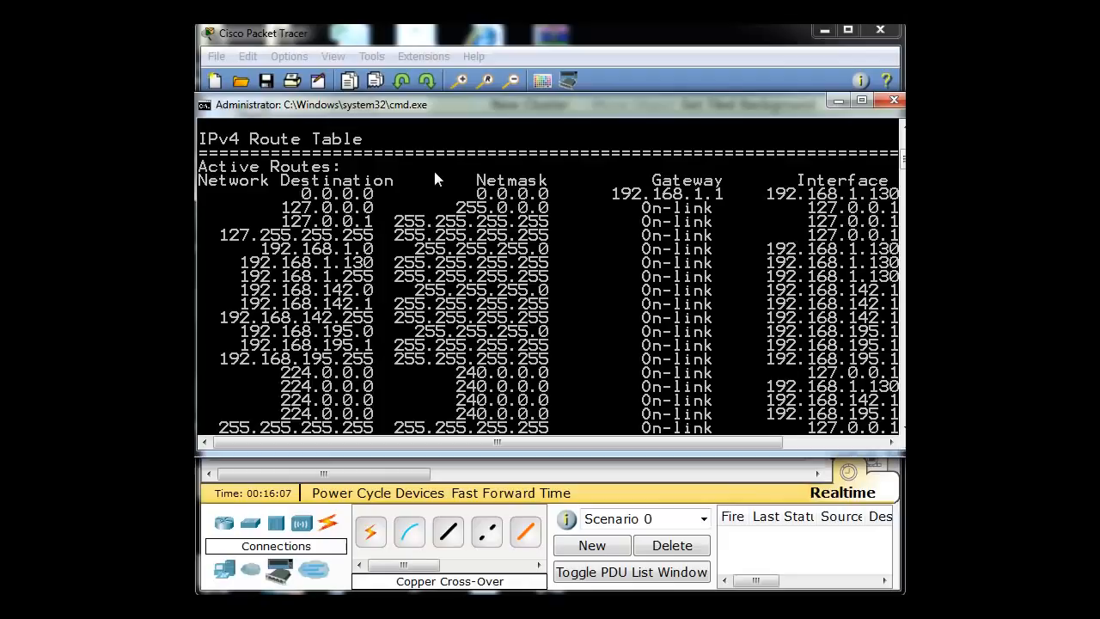
mouse_move(364, 169)
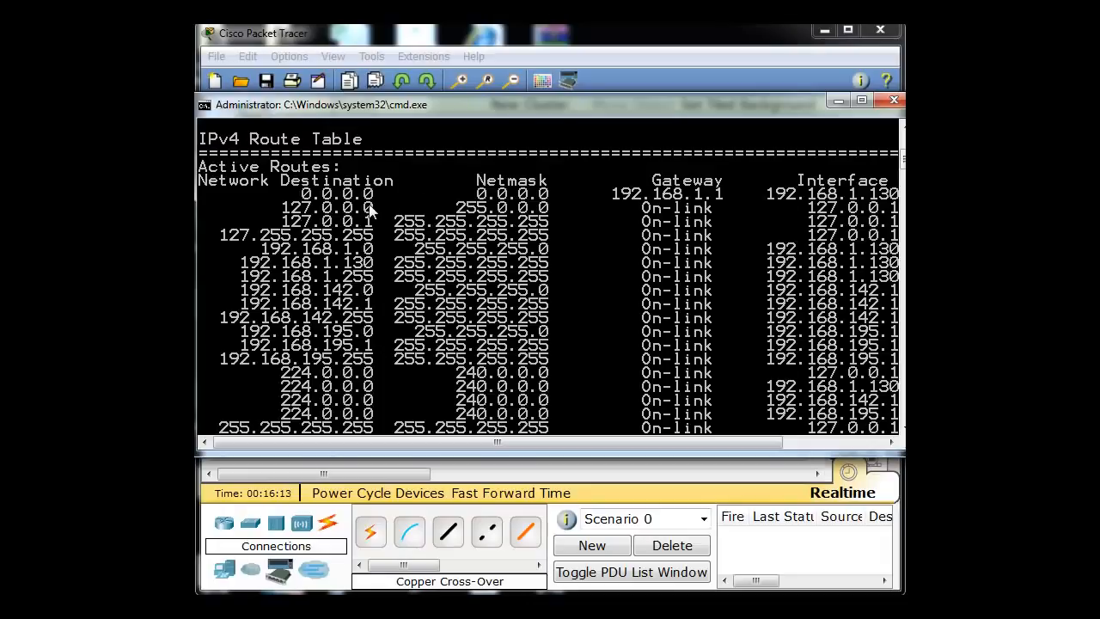
mouse_move(370, 219)
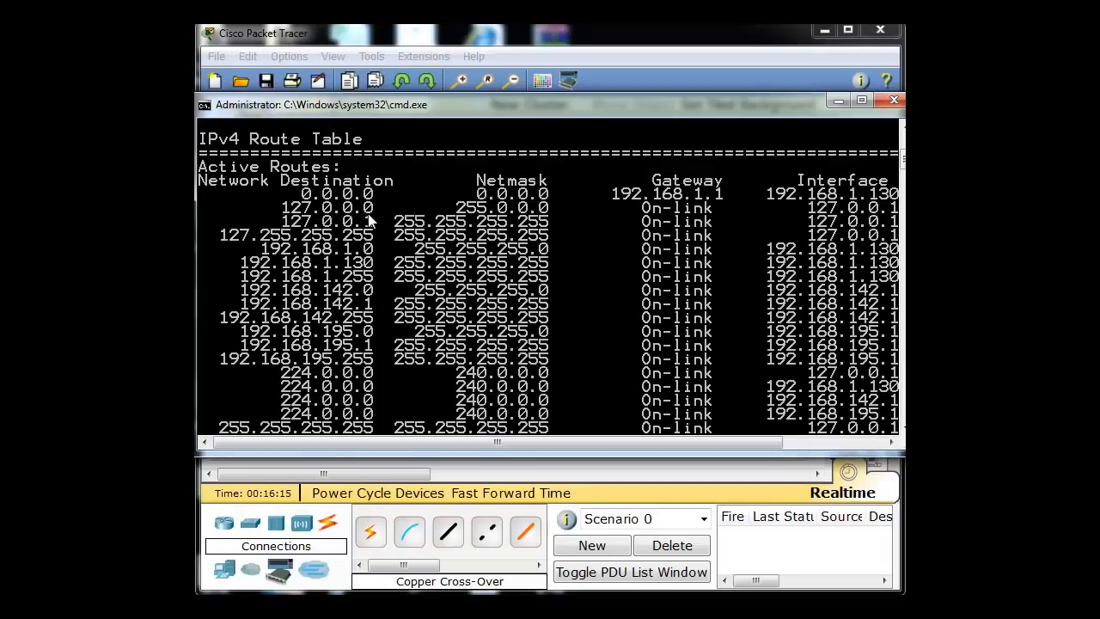
mouse_move(377, 220)
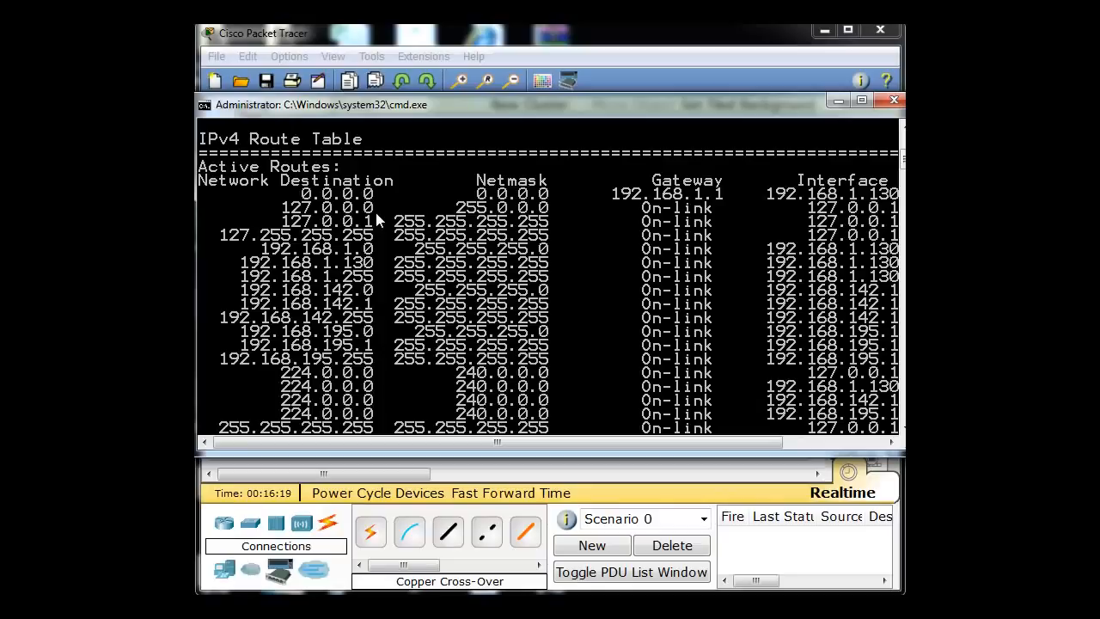
mouse_move(859, 220)
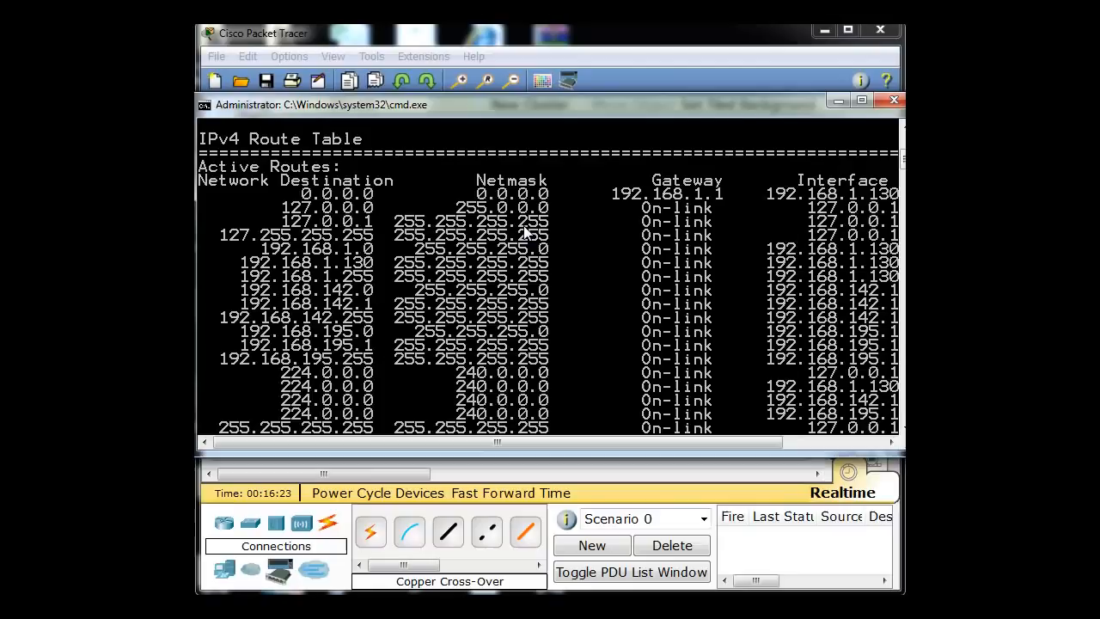
mouse_move(336, 257)
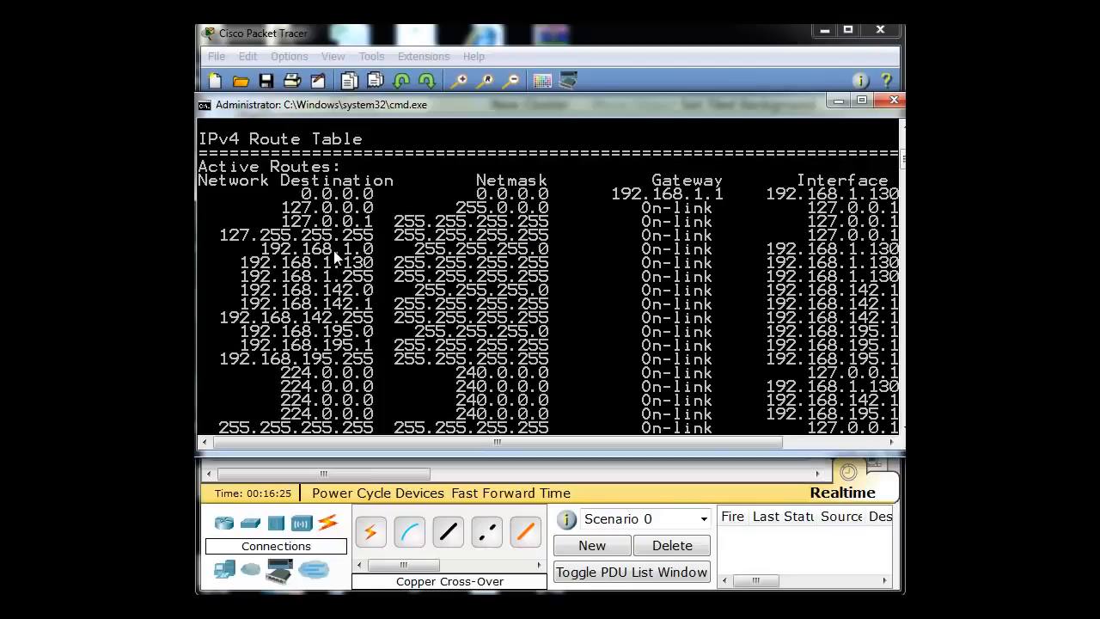
mouse_move(333, 258)
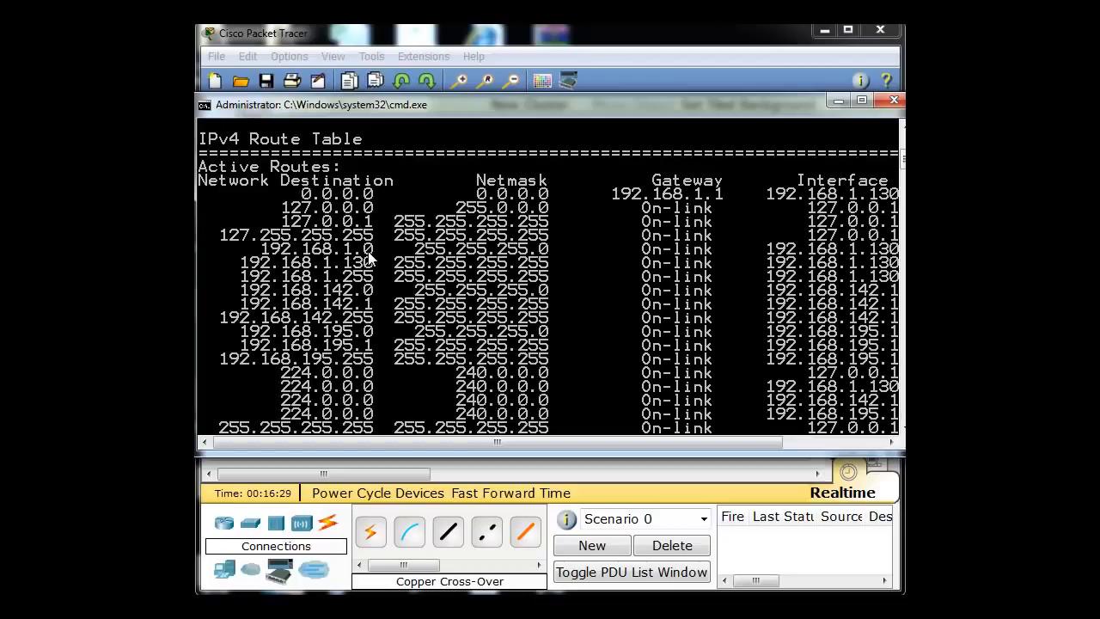
mouse_move(507, 258)
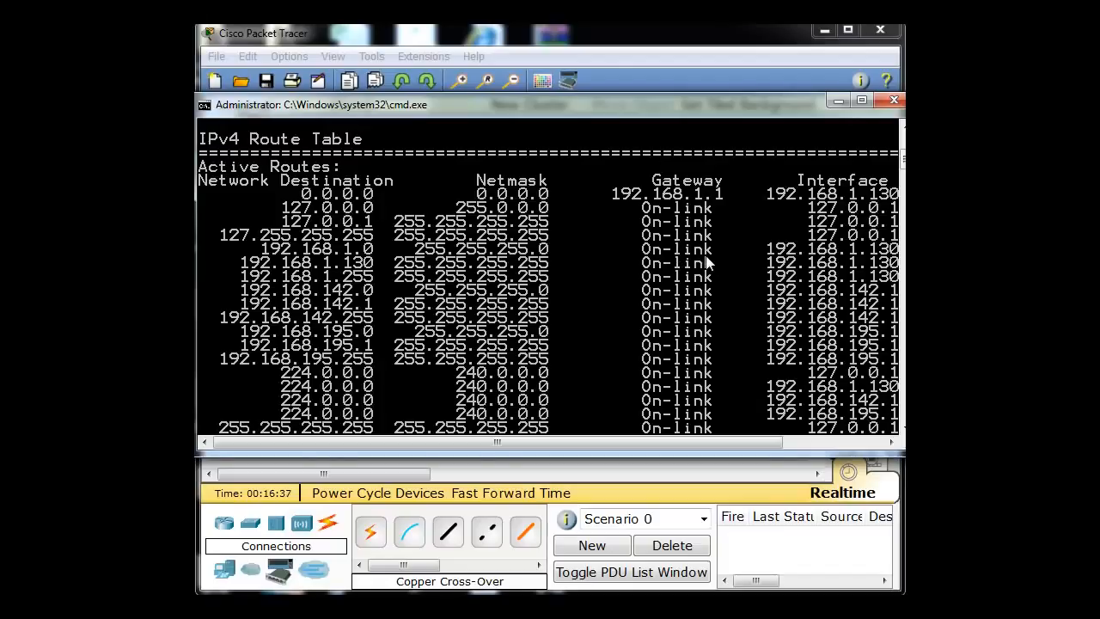
mouse_move(692, 432)
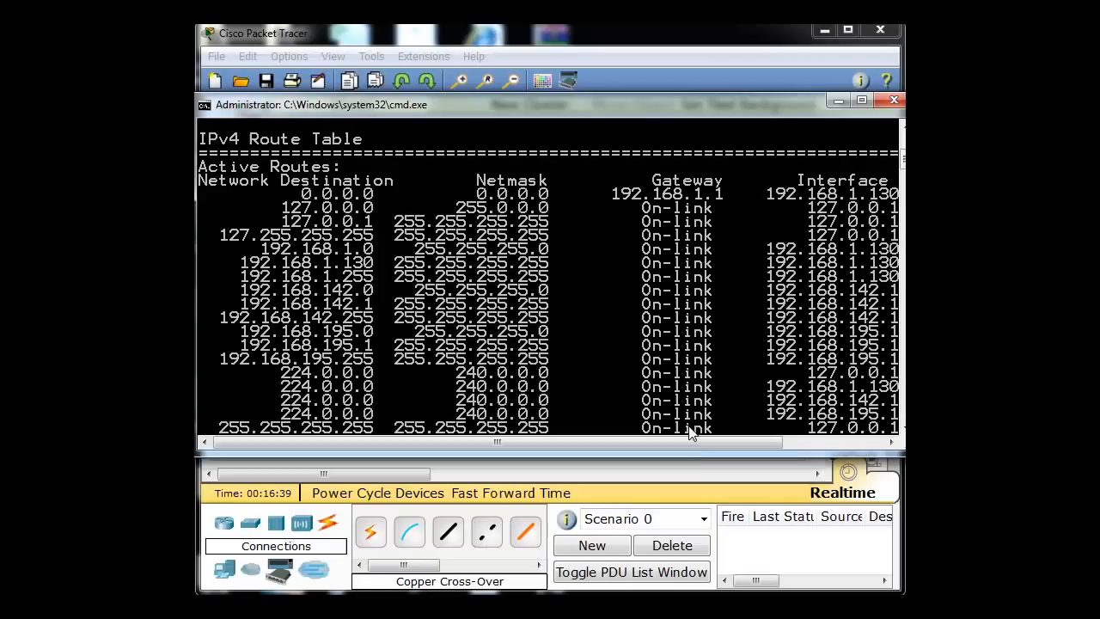
Drag the route table window lower so the Packet Tracer header is visible
drag(498, 441, 722, 440)
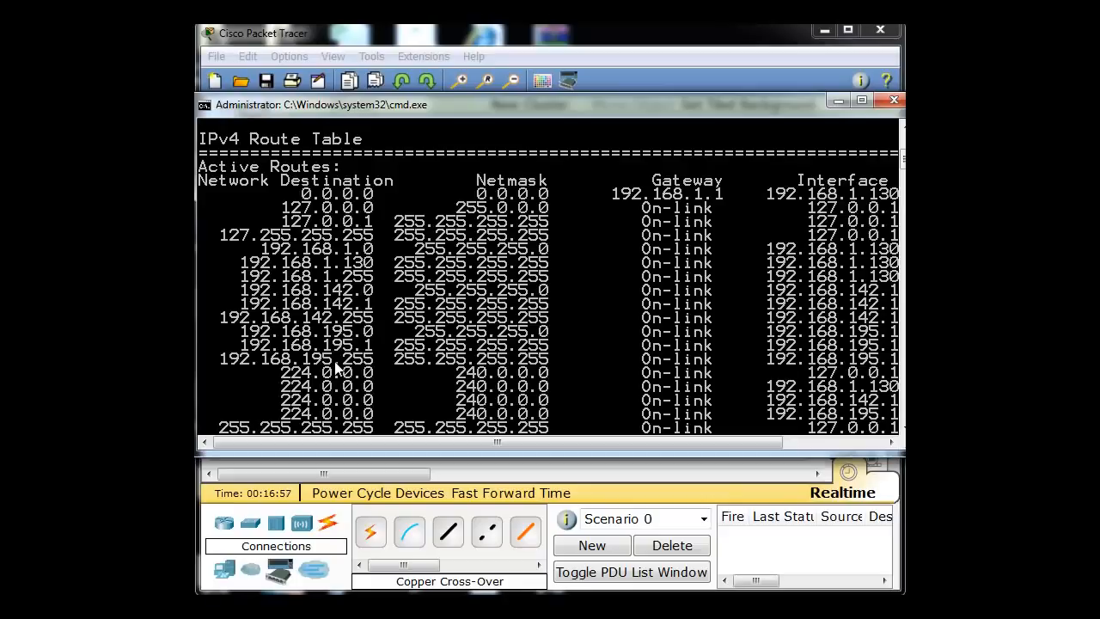
mouse_move(352, 249)
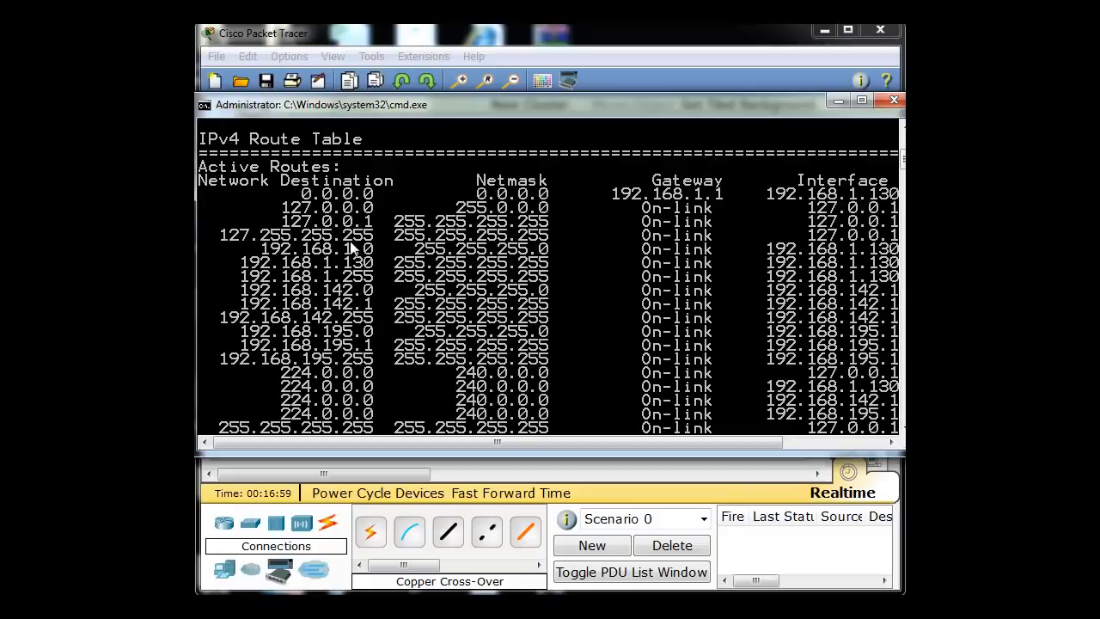
mouse_move(331, 290)
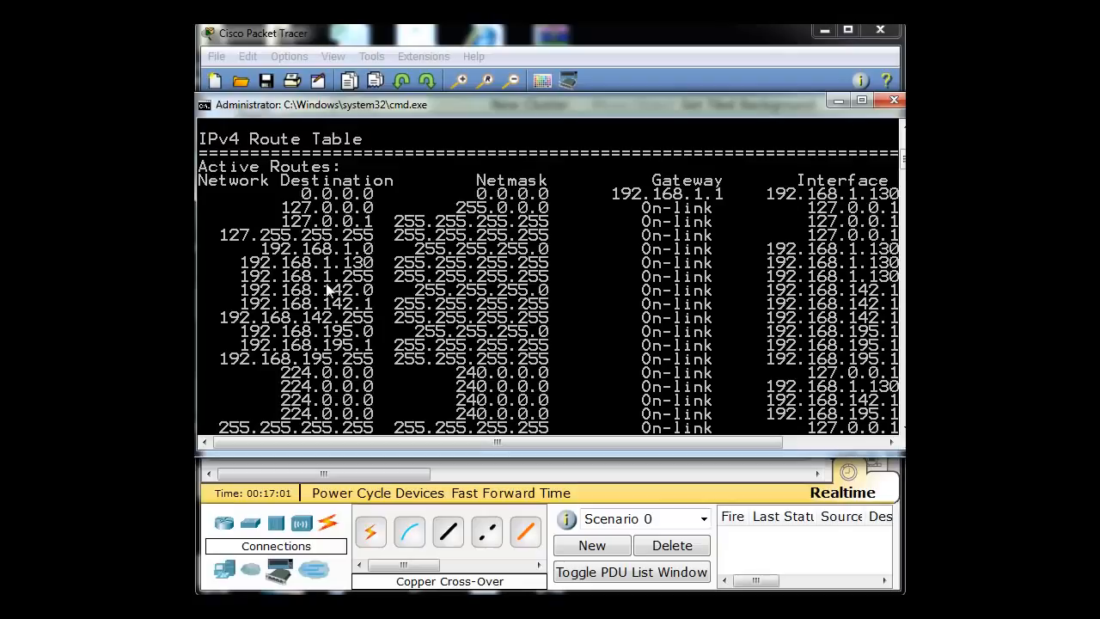
mouse_move(243, 282)
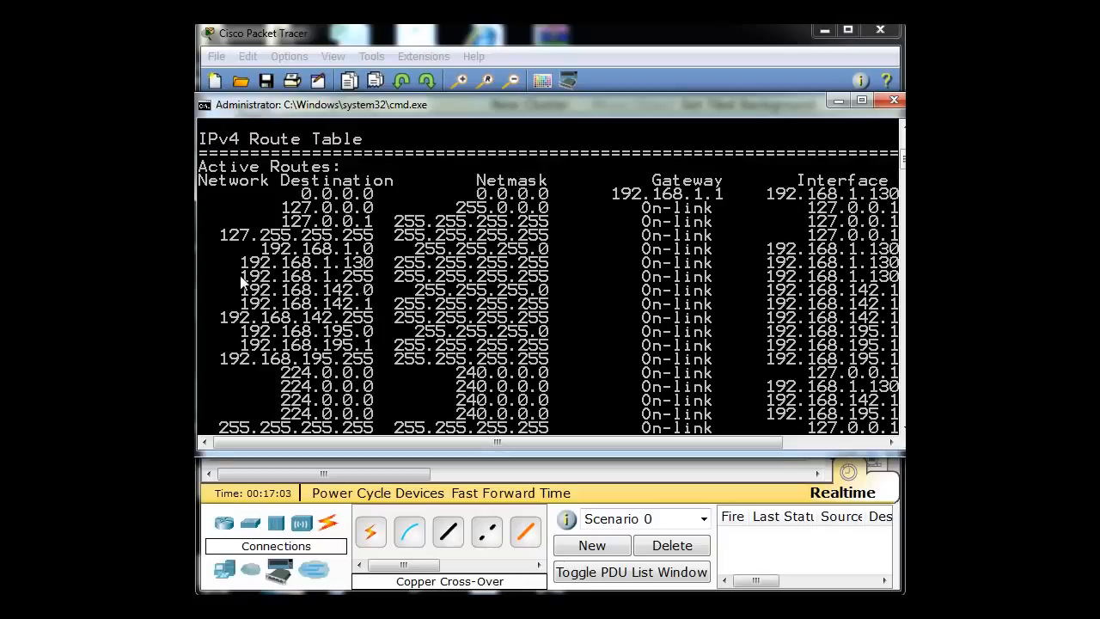
mouse_move(340, 285)
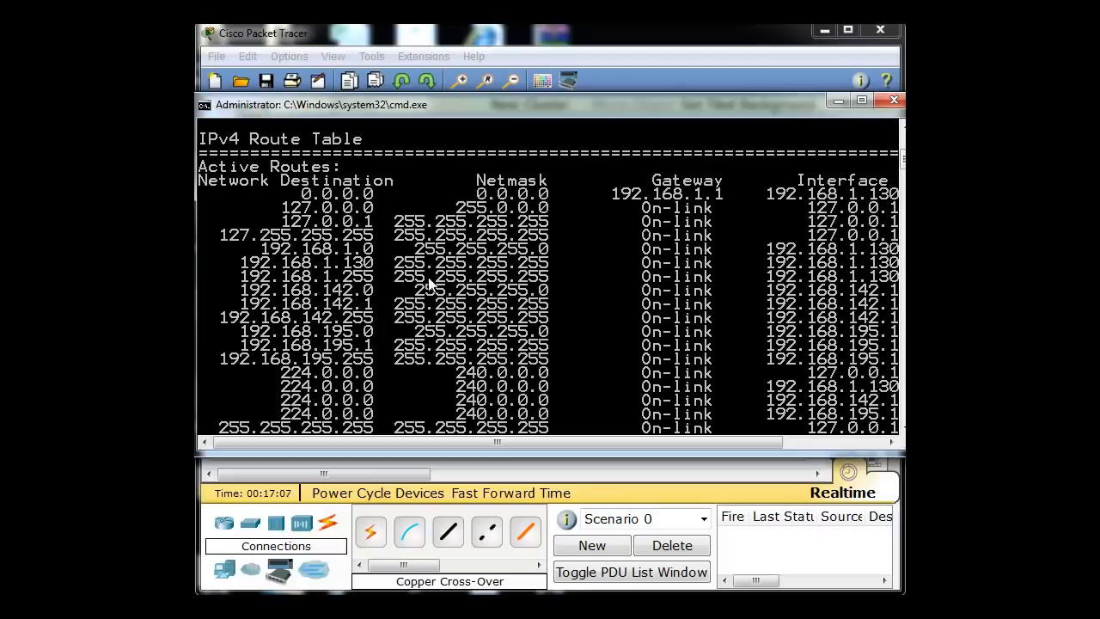
mouse_move(630, 296)
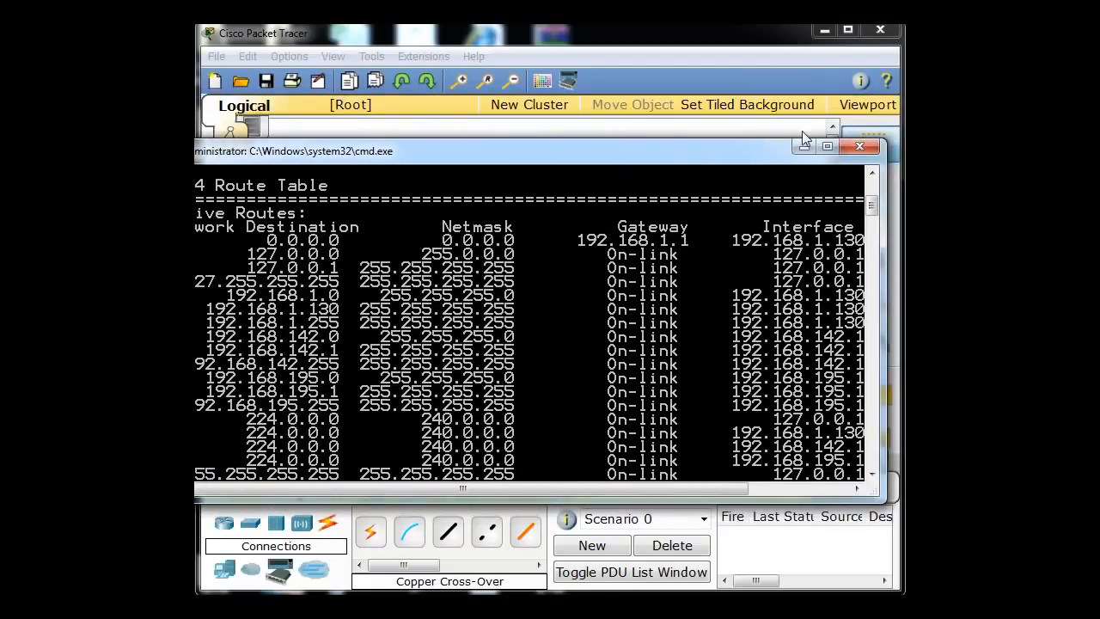
mouse_move(859, 146)
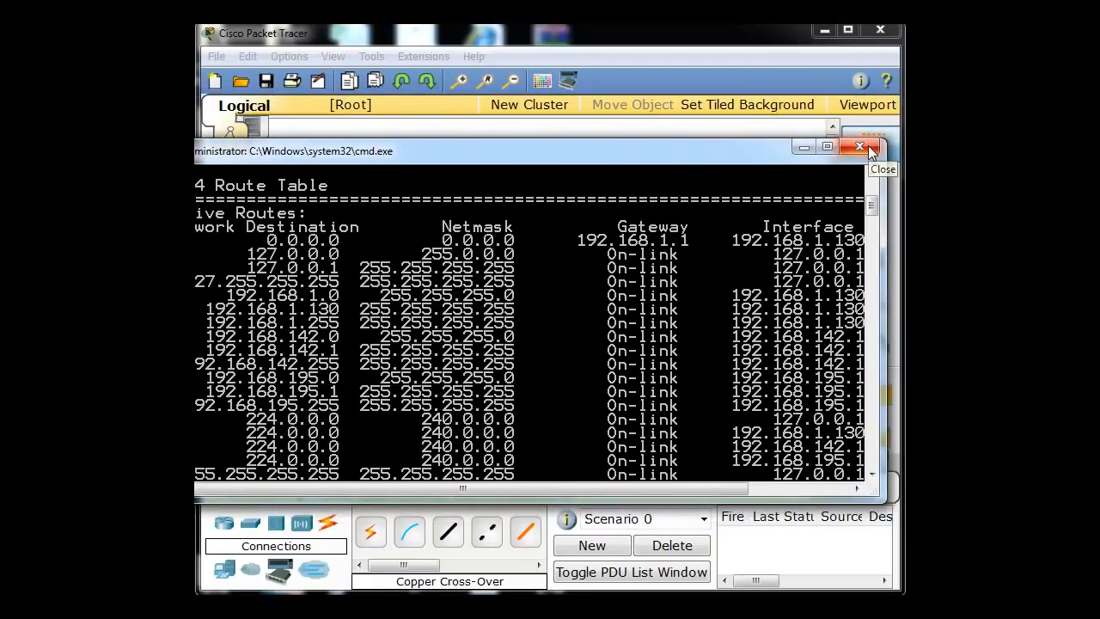
Close cmd.exe and place a generic Router-PT, Router6, left of Router5
click(859, 146)
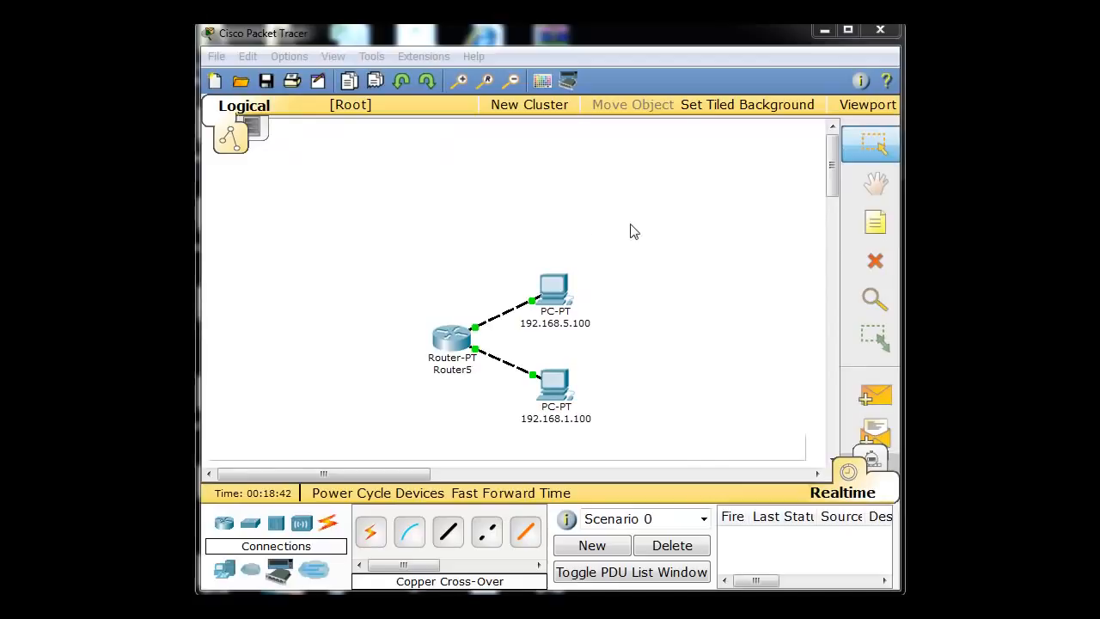
mouse_move(650, 237)
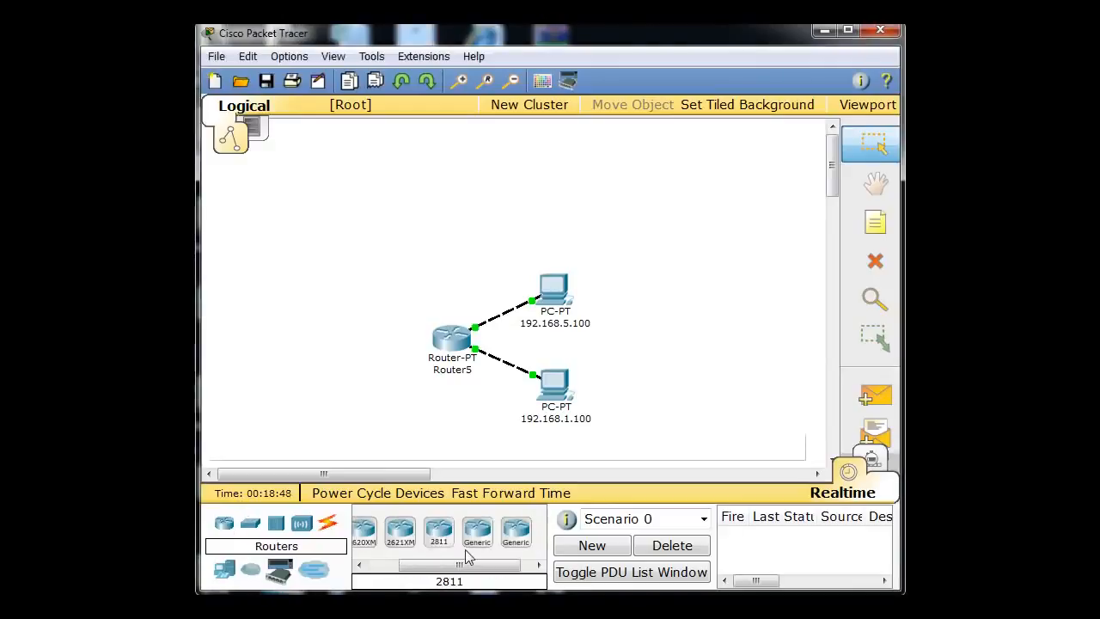
click(478, 531)
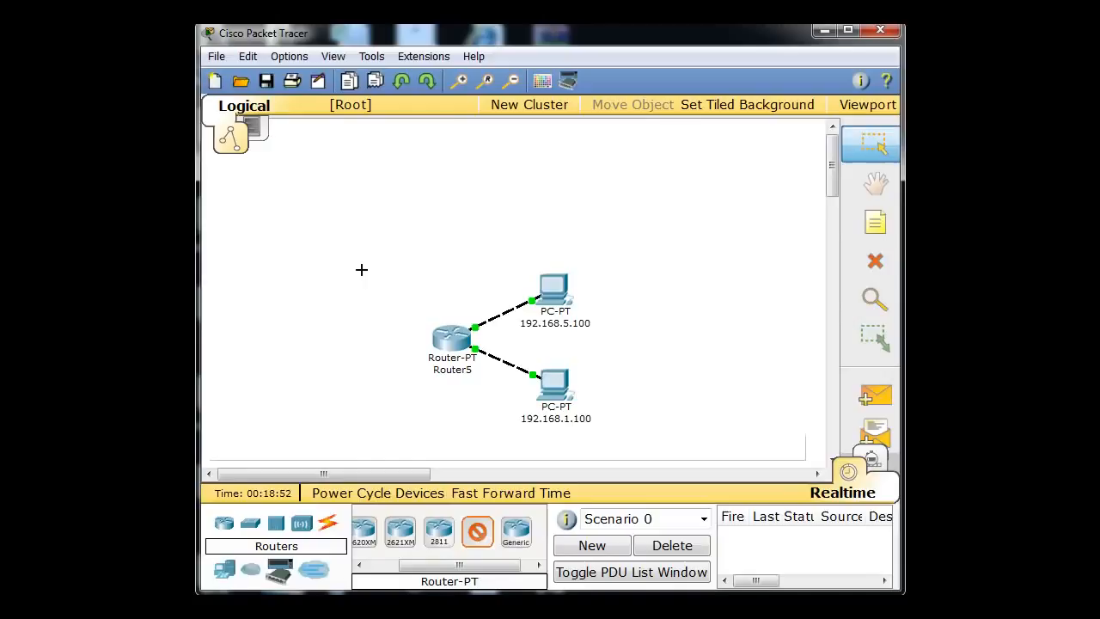
click(361, 275)
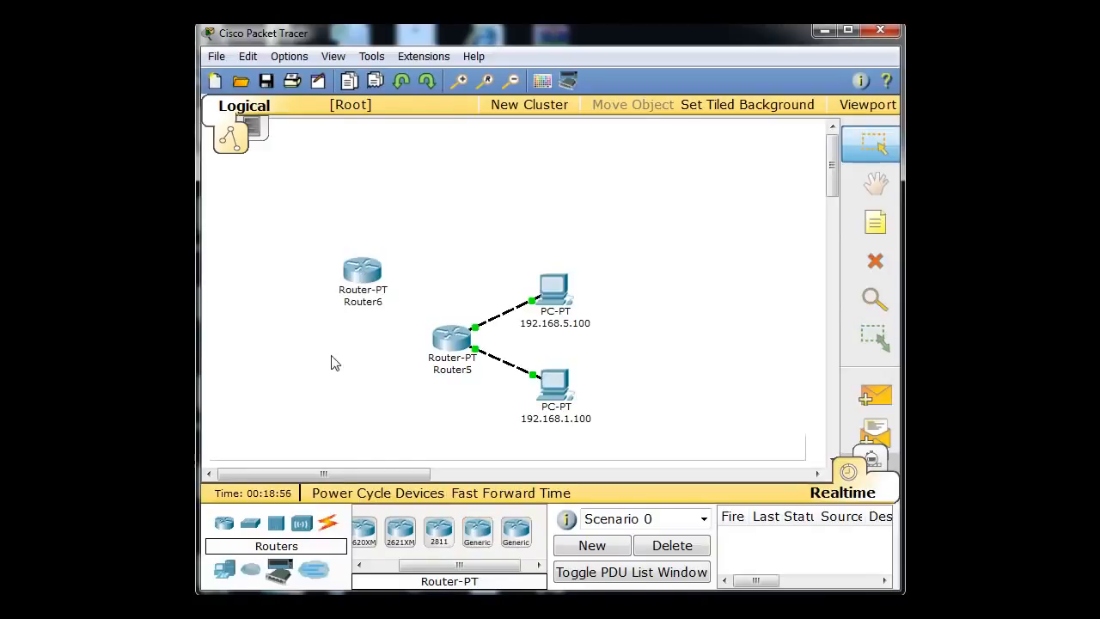
mouse_move(342, 391)
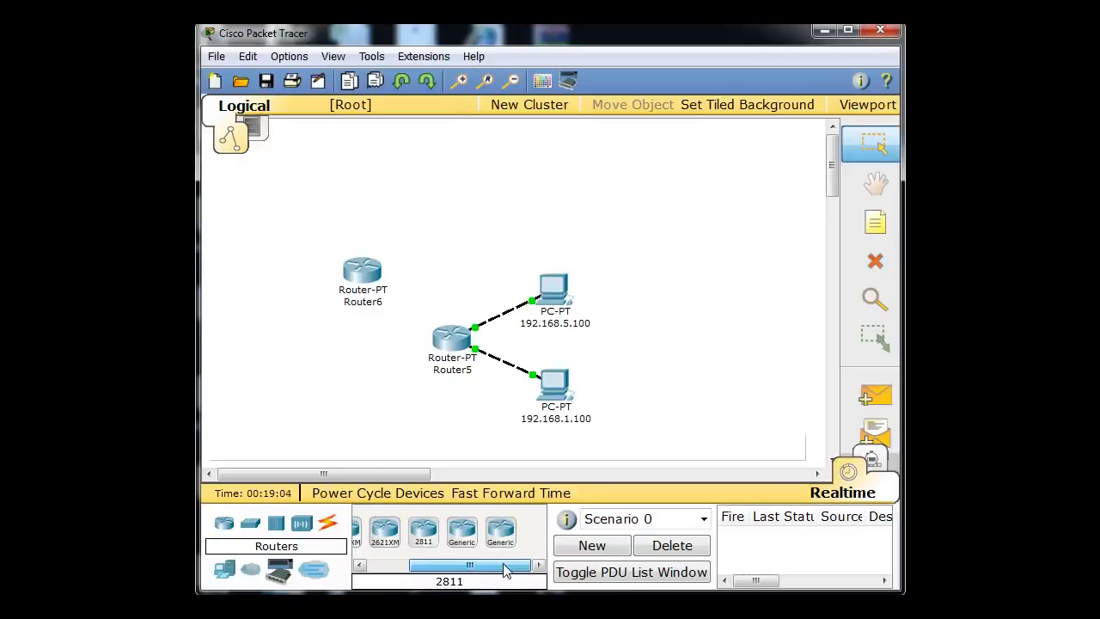
Link Router5 and Router6 with a Serial DCE cable, then open Router5's window
scroll(left, 3)
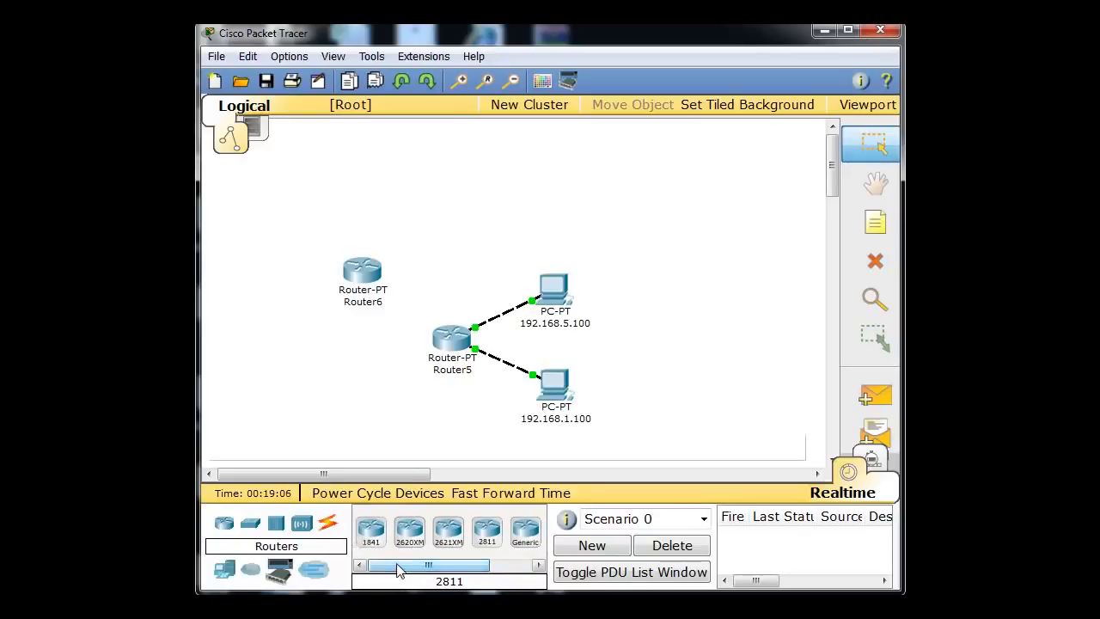
click(328, 522)
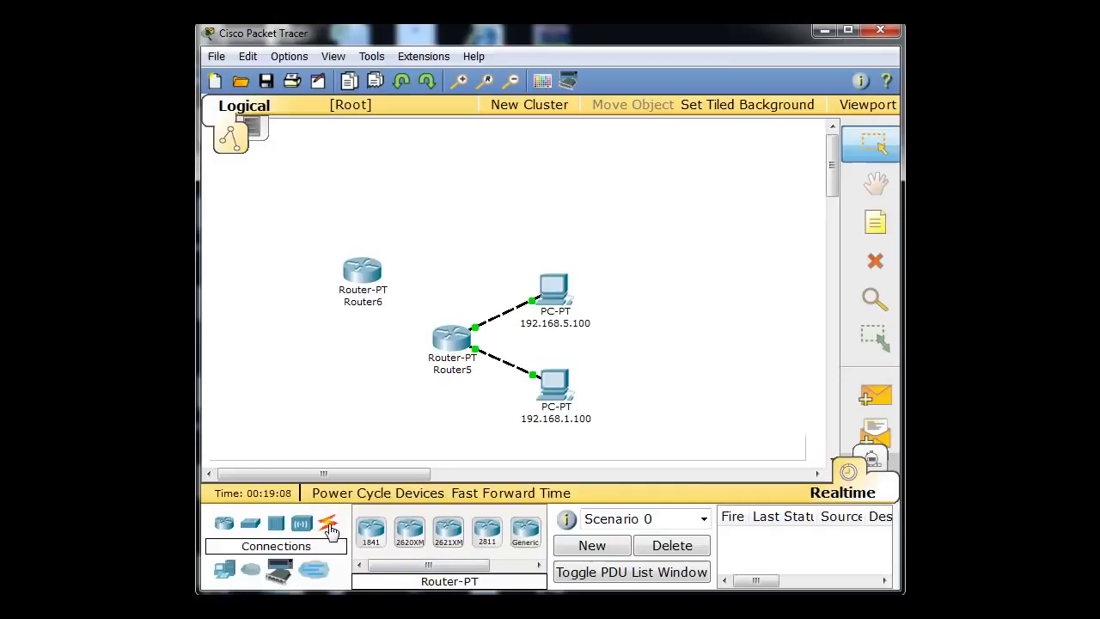
click(328, 522)
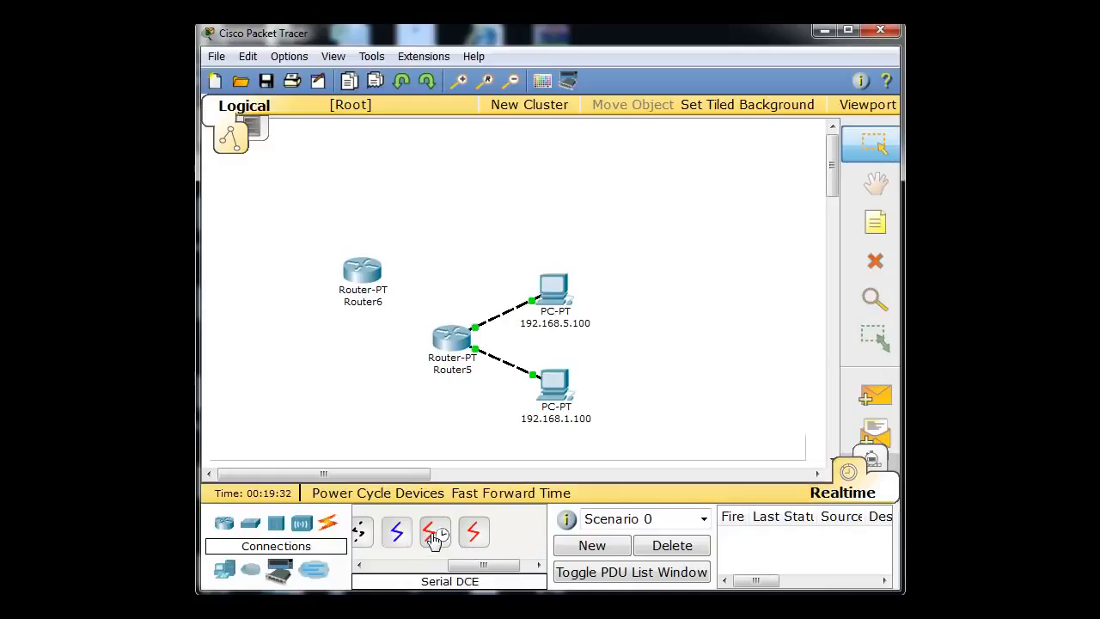
click(434, 530)
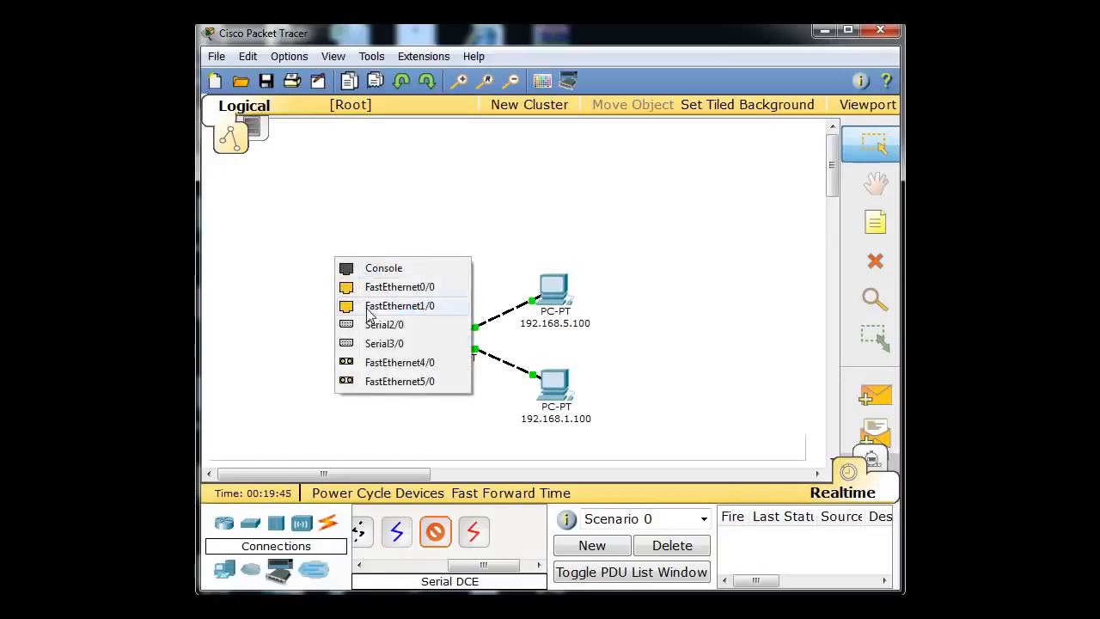
click(398, 306)
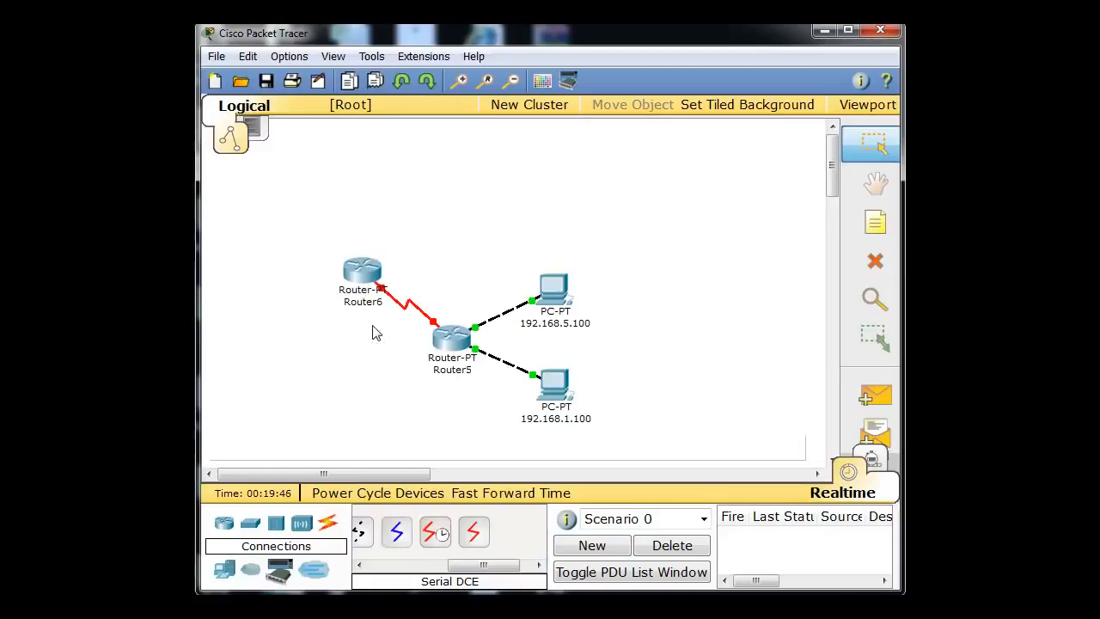
mouse_move(359, 288)
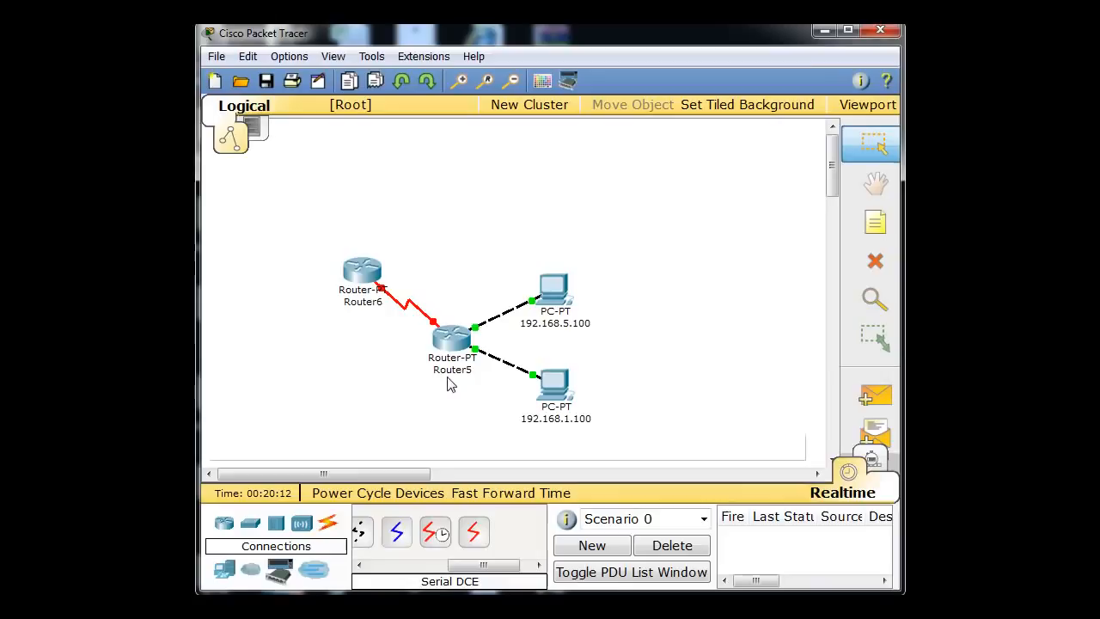
click(450, 335)
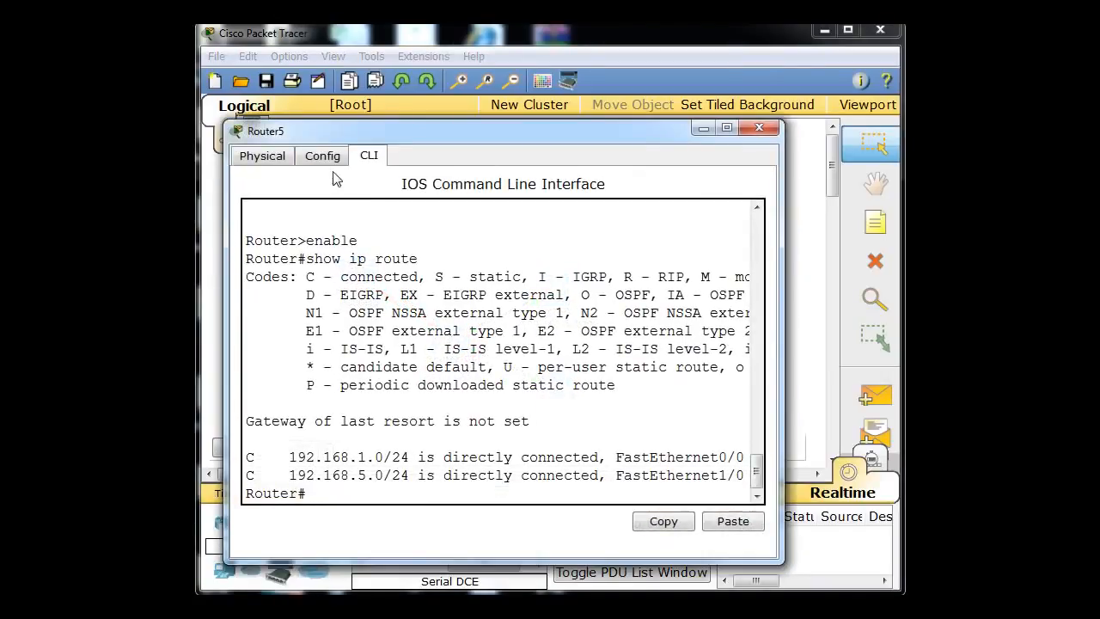
Choose clock rate 56000 for Router5's Serial2/0 on the Config tab
click(323, 155)
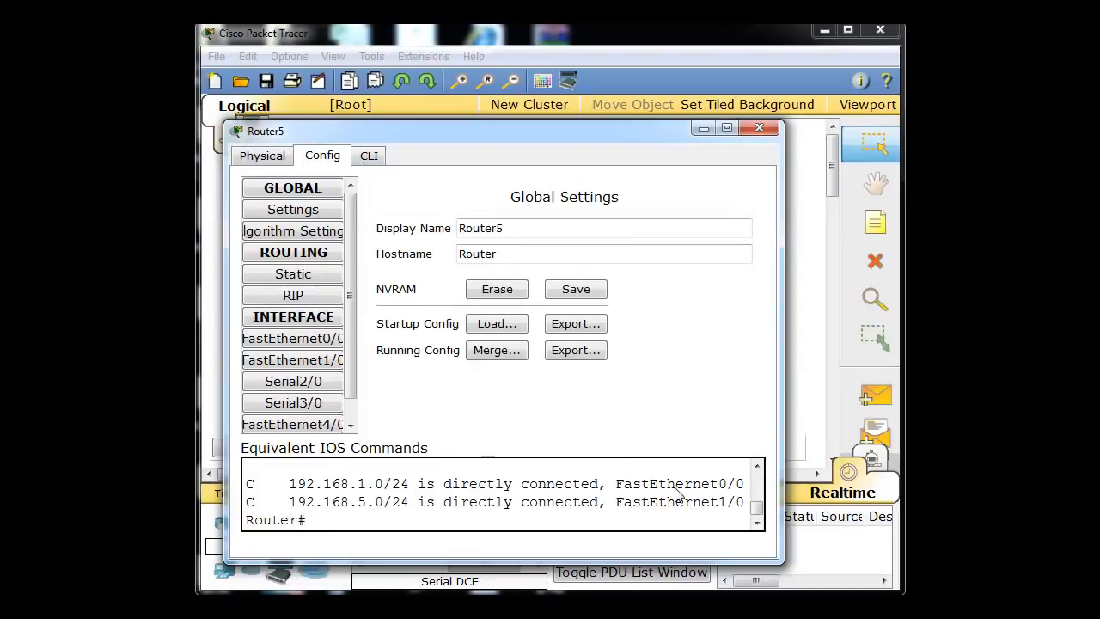
mouse_move(599, 408)
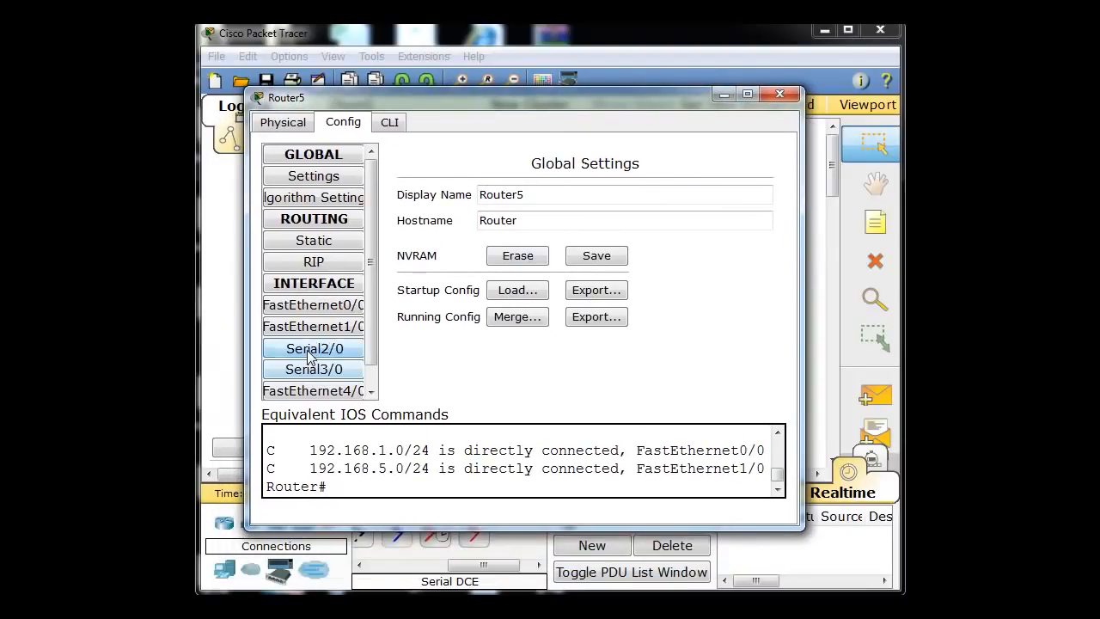
click(313, 348)
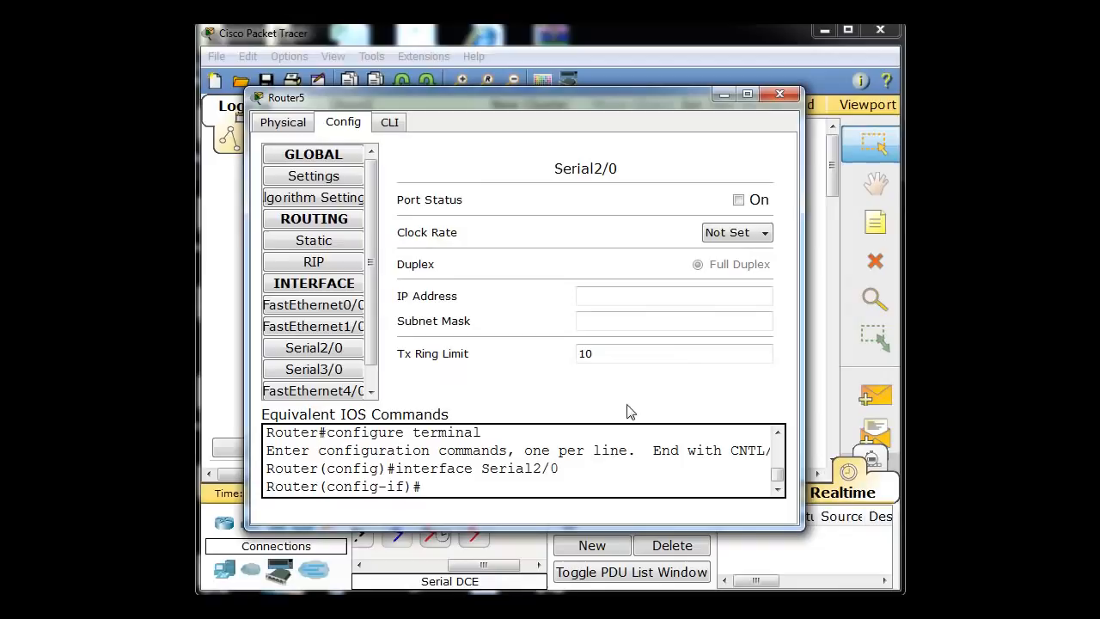
mouse_move(550, 405)
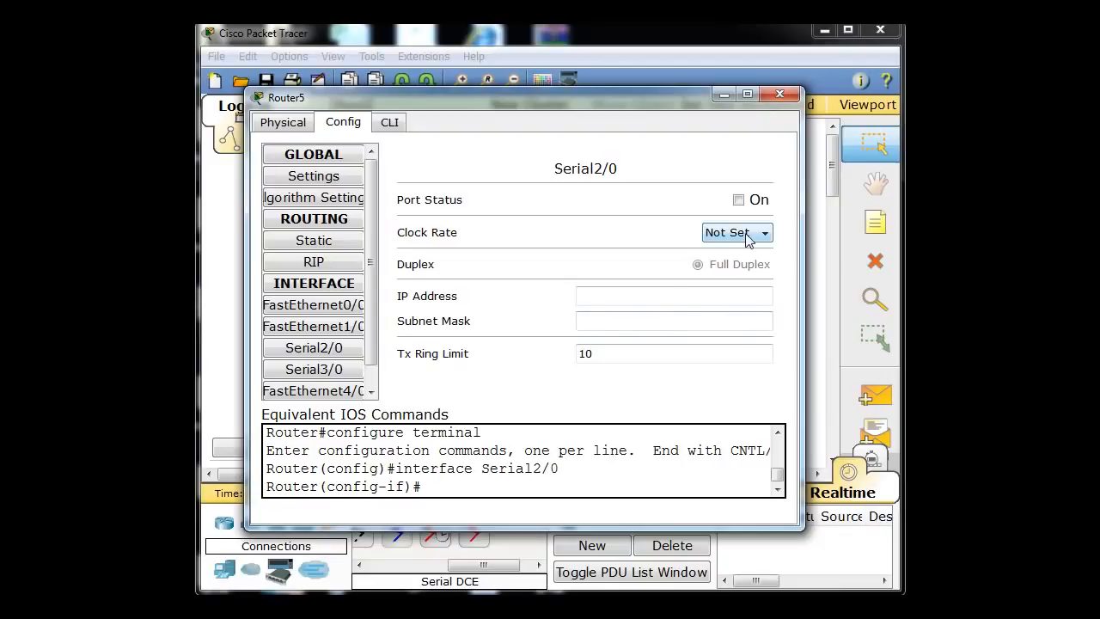
click(763, 232)
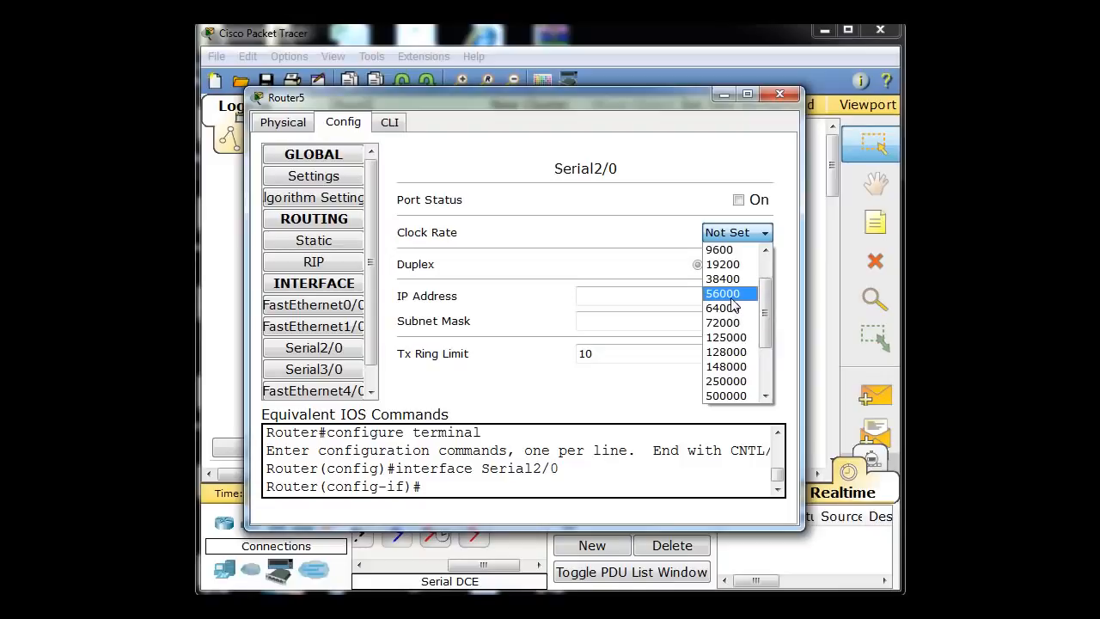
click(723, 293)
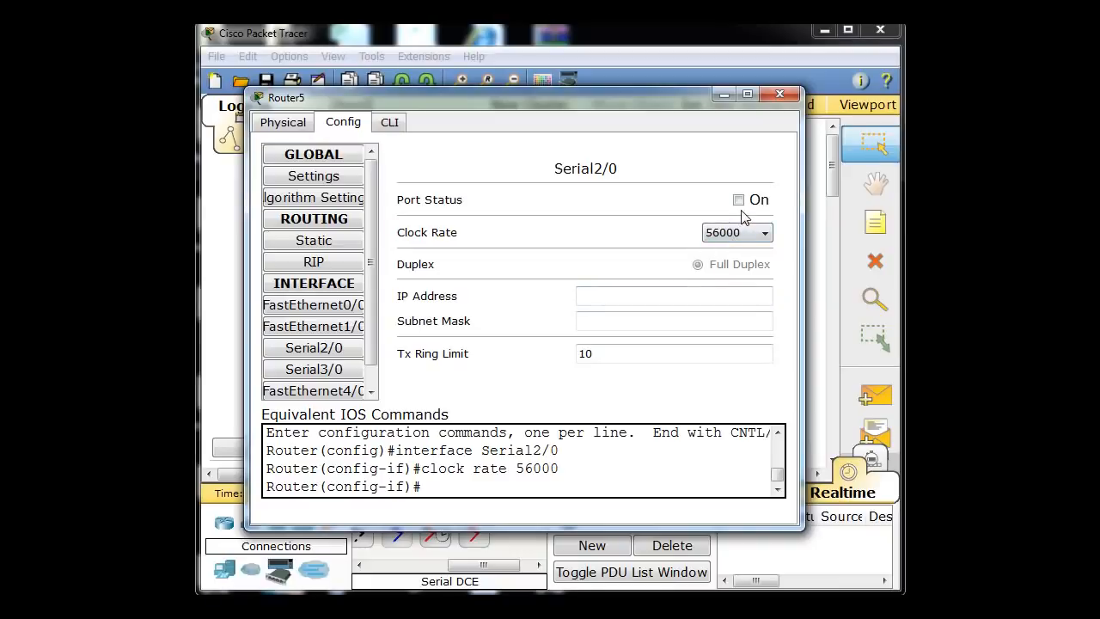
Enter 10.0.0.1 and mask 255.0.0.0 on Serial2/0, enable the port, and close
click(673, 296)
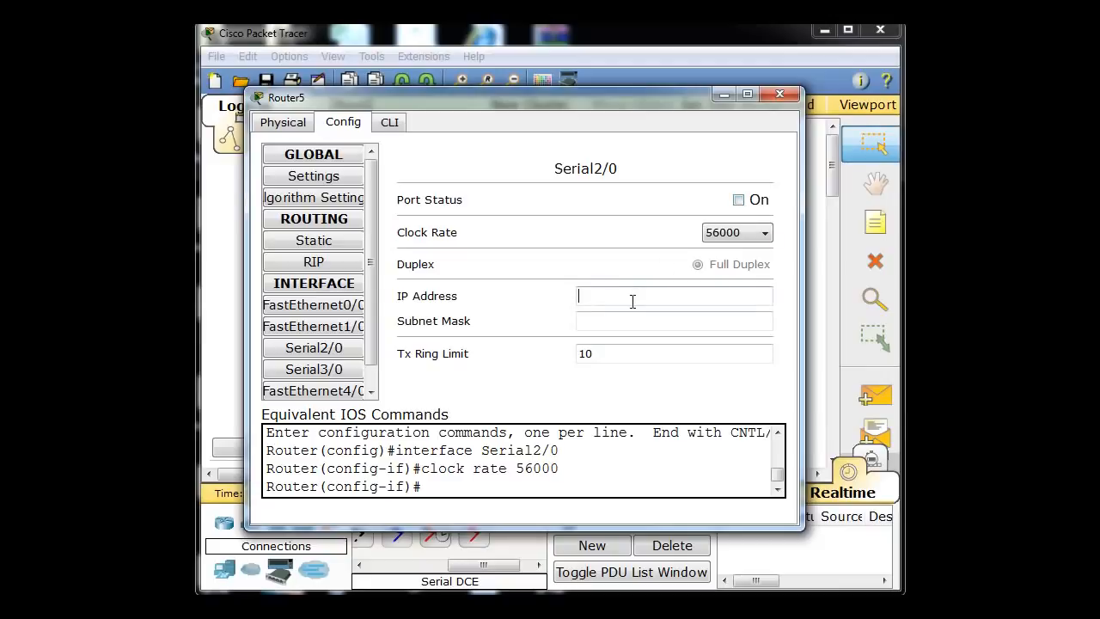
text(10.0.0.1)
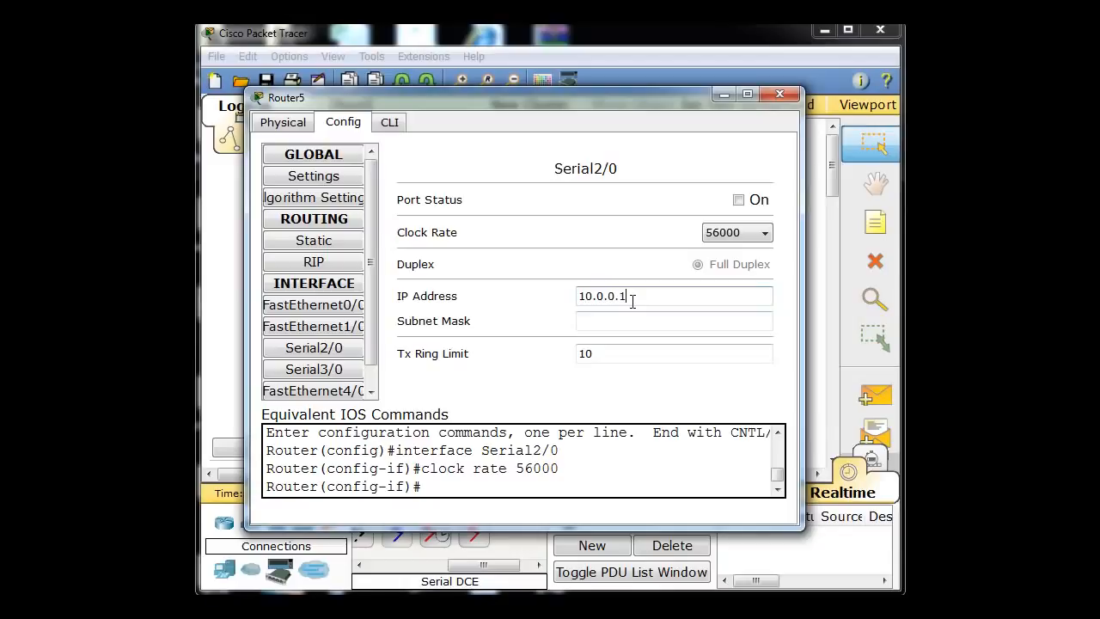
text(255.0.0.0)
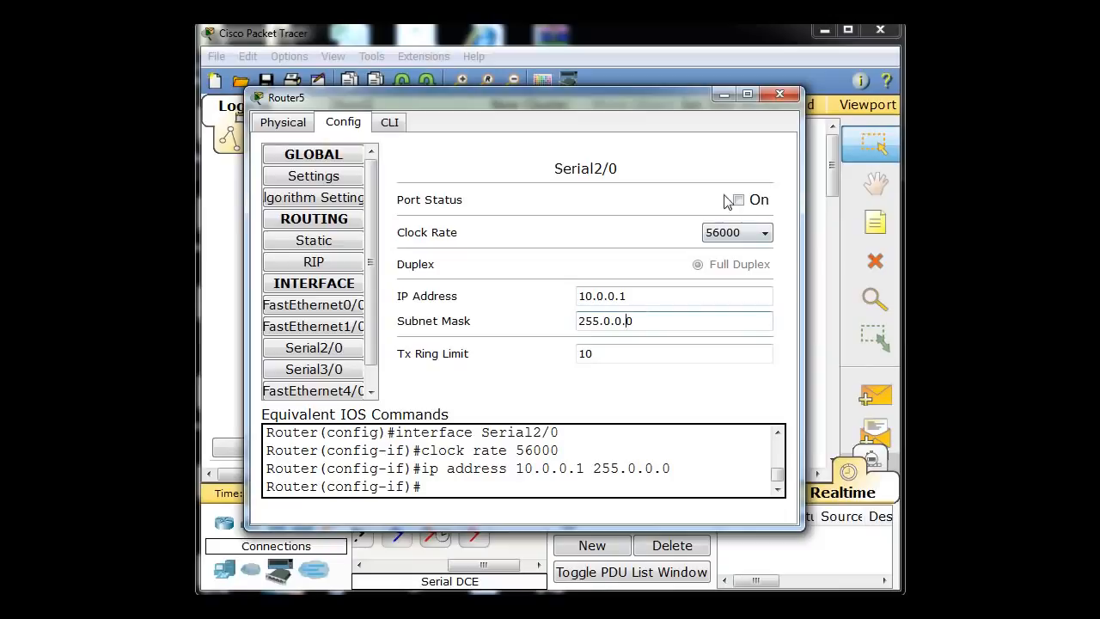
click(738, 199)
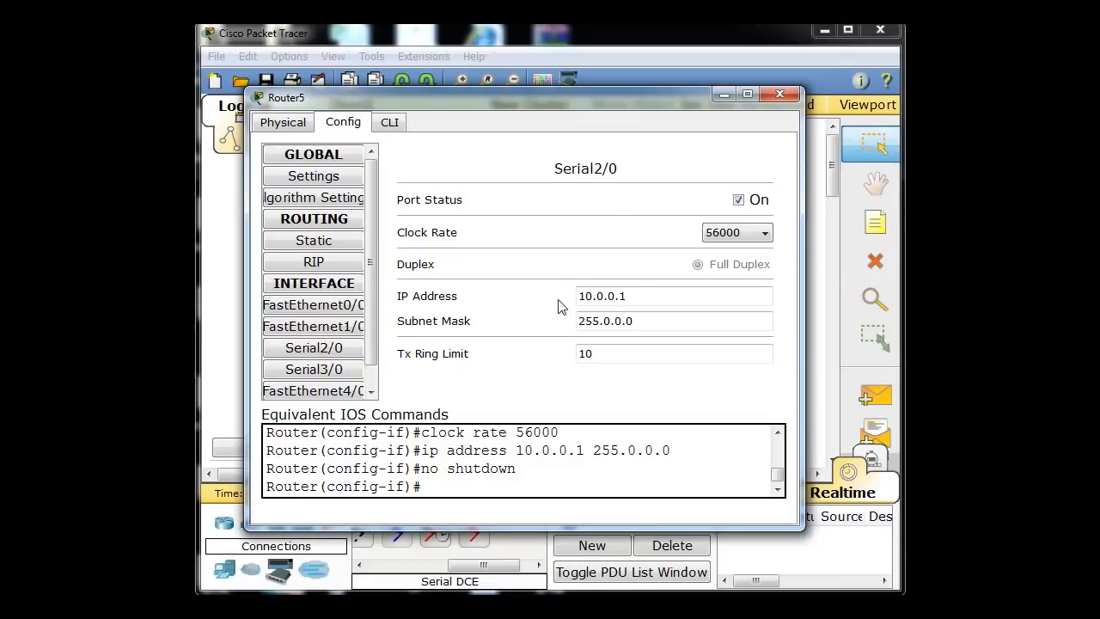
click(675, 296)
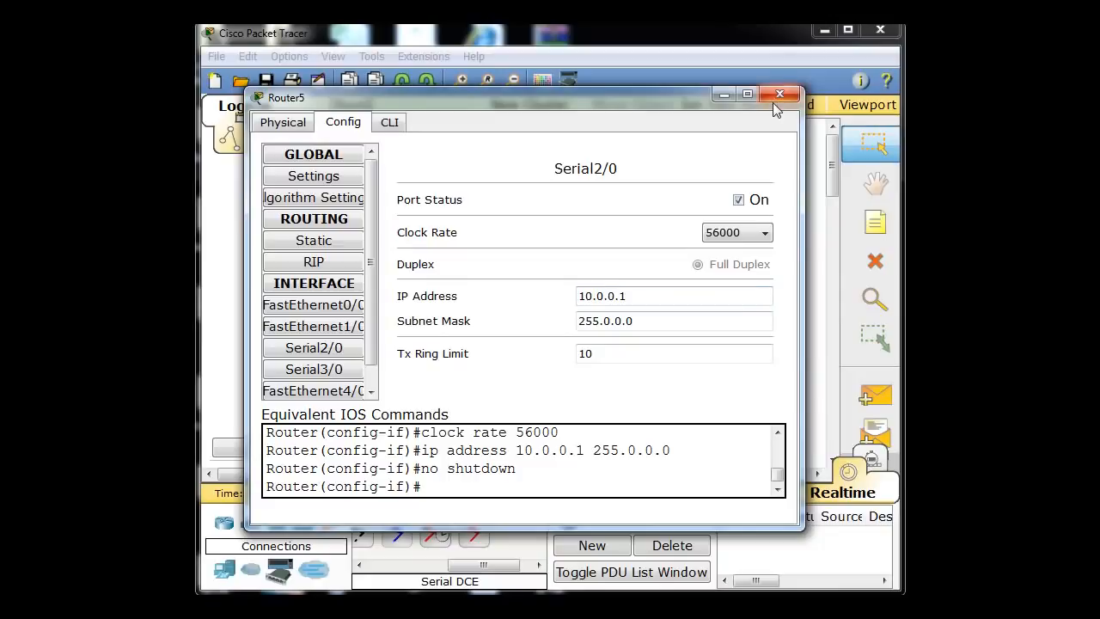
click(779, 94)
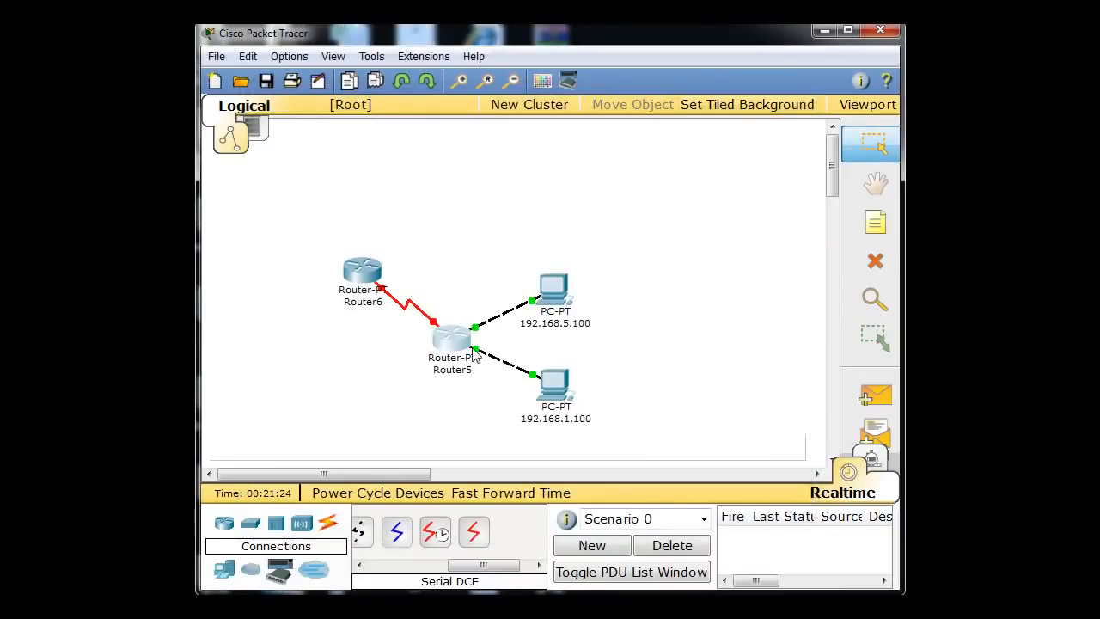
mouse_move(367, 335)
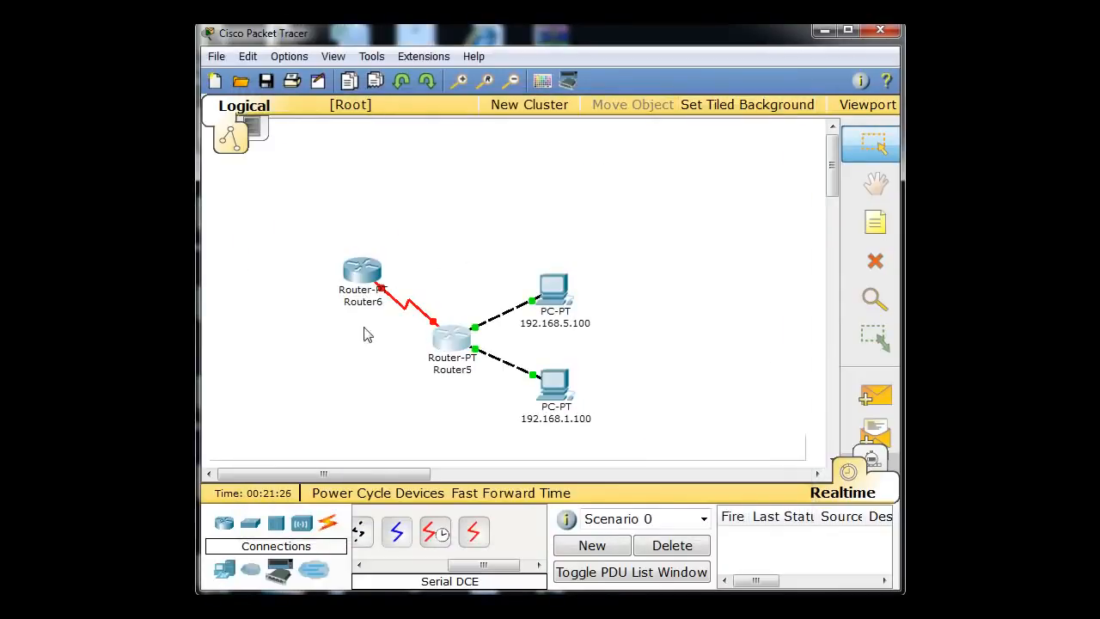
mouse_move(361, 271)
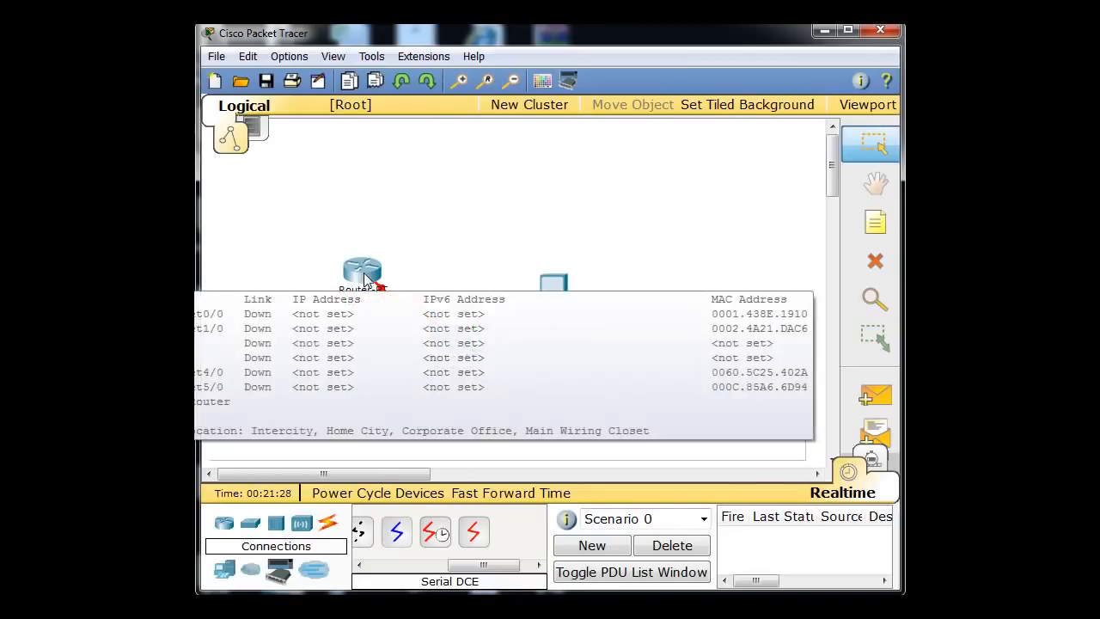
Double-click Router6 on the workspace to open its configuration window
double_click(362, 271)
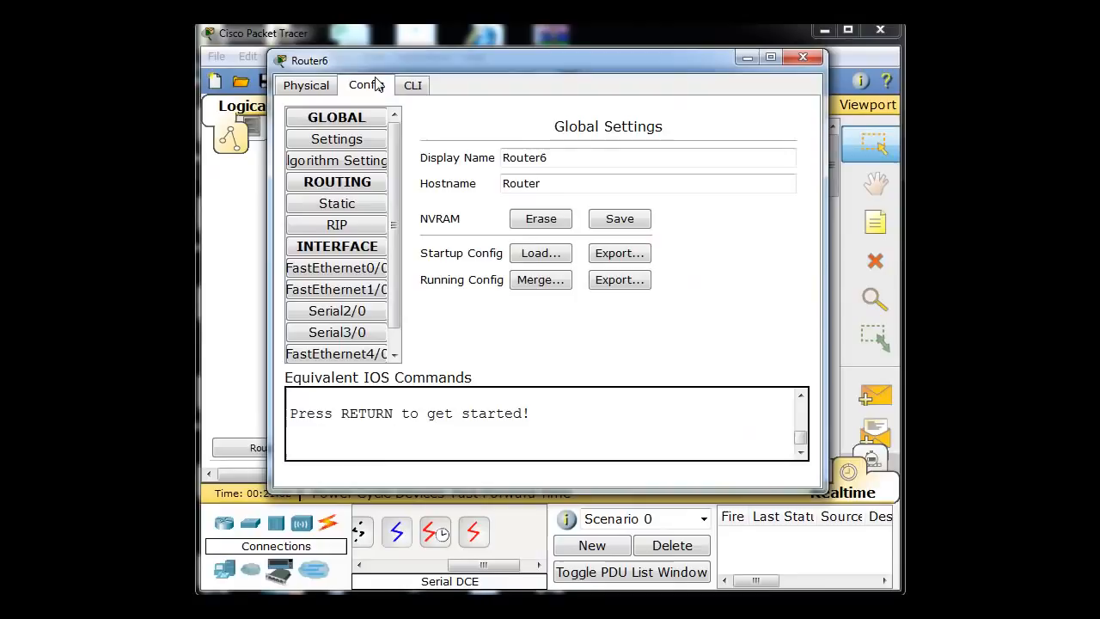
Enter 10.0.0.2 and mask 255.0.0.0 on Serial2/0, enable the port, and close
click(336, 310)
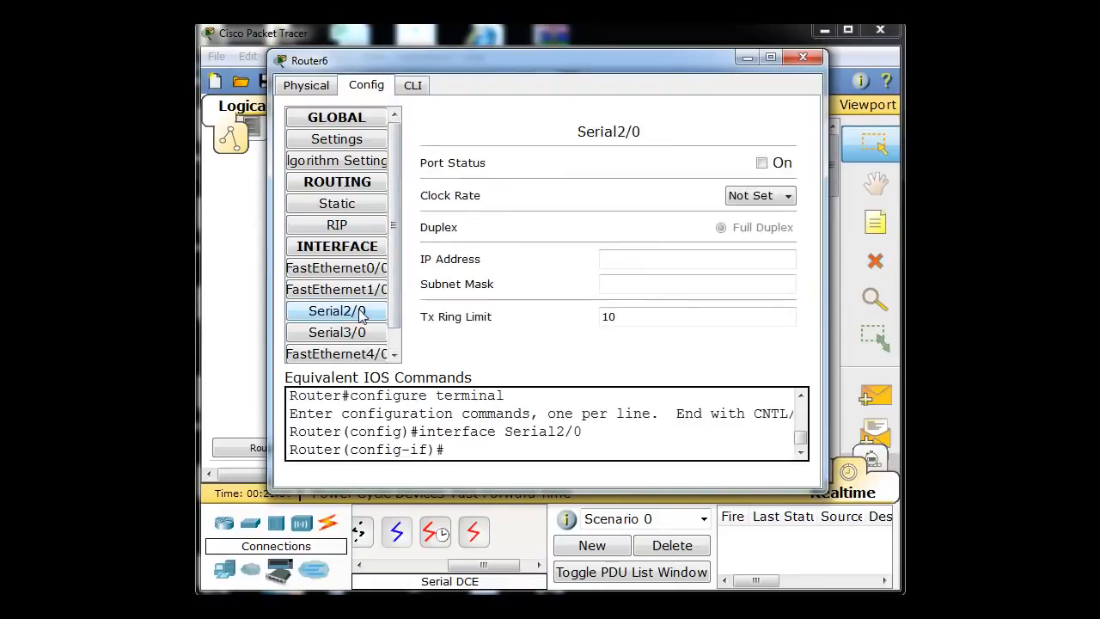
mouse_move(520, 238)
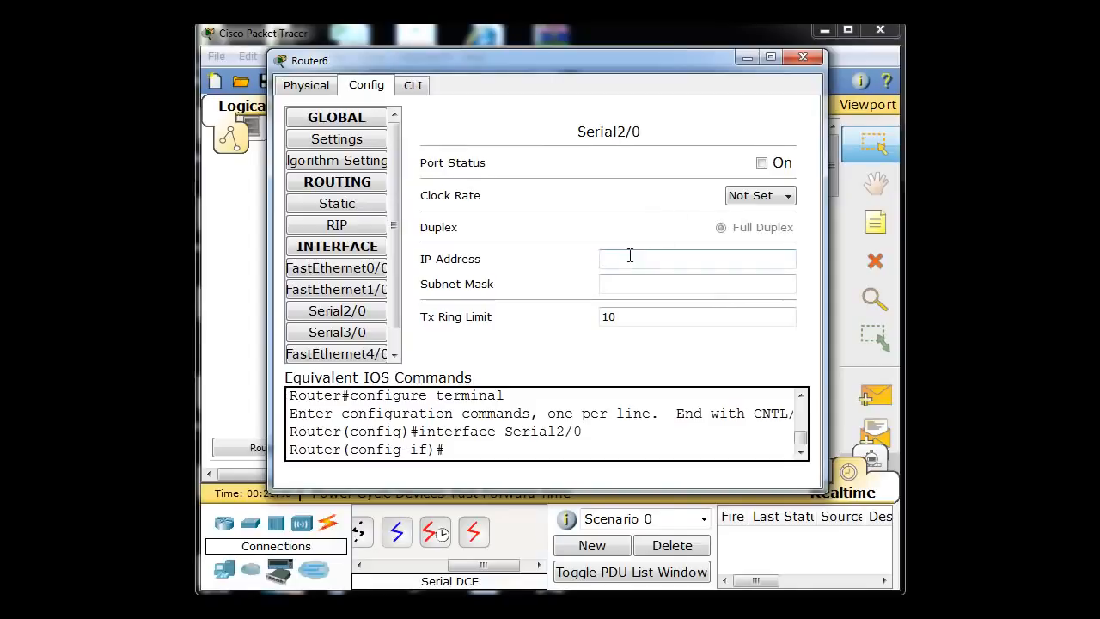
text(10.0.0.)
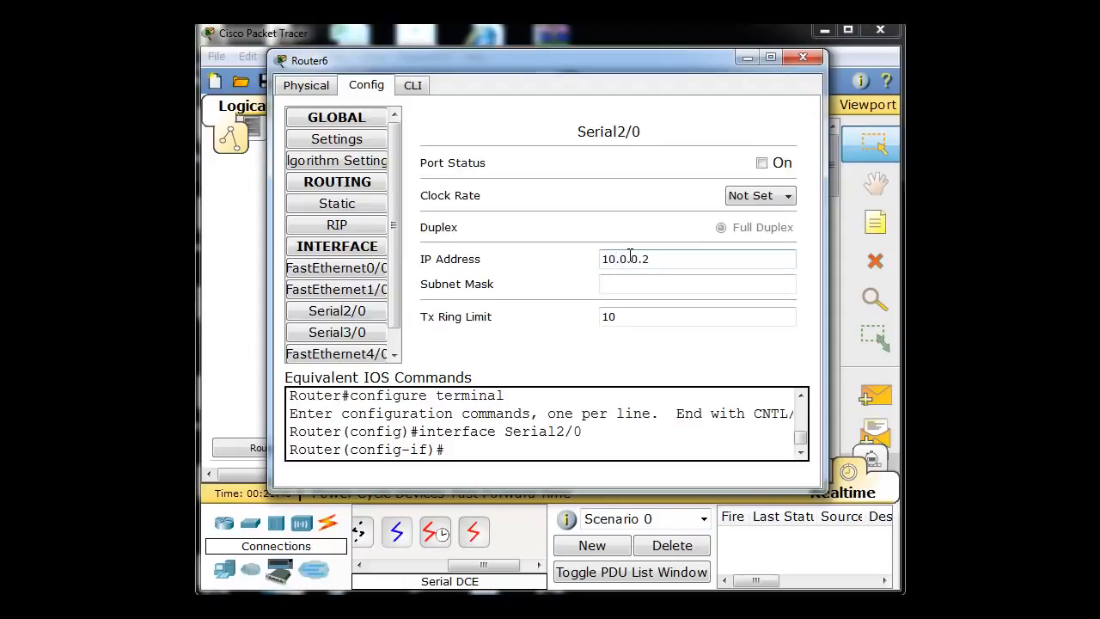
text(255.0.0.0)
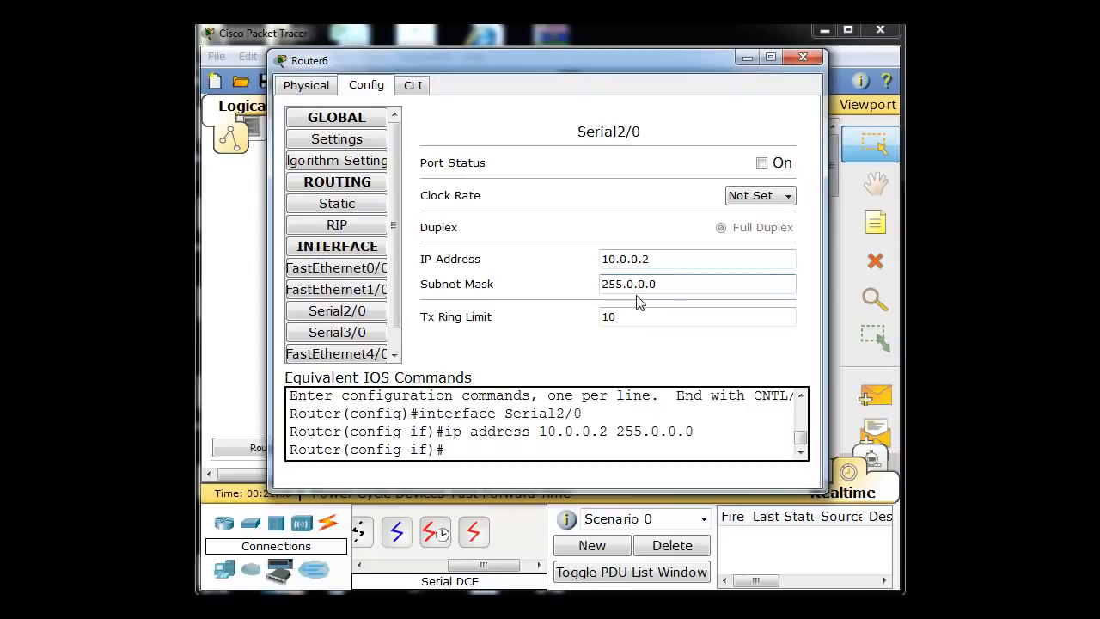
click(761, 162)
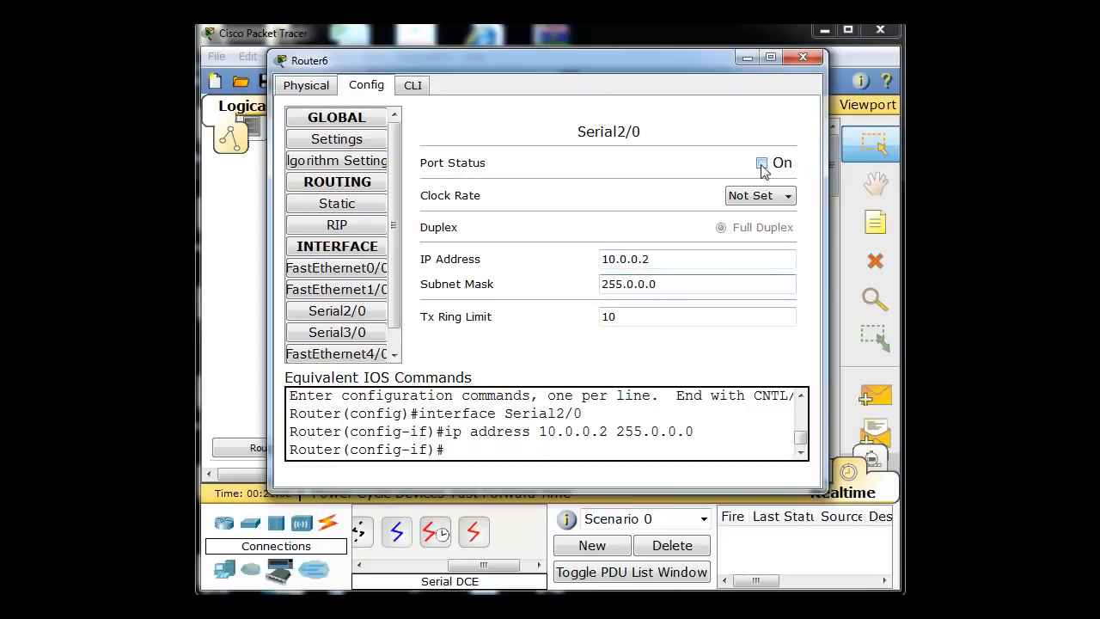
click(760, 163)
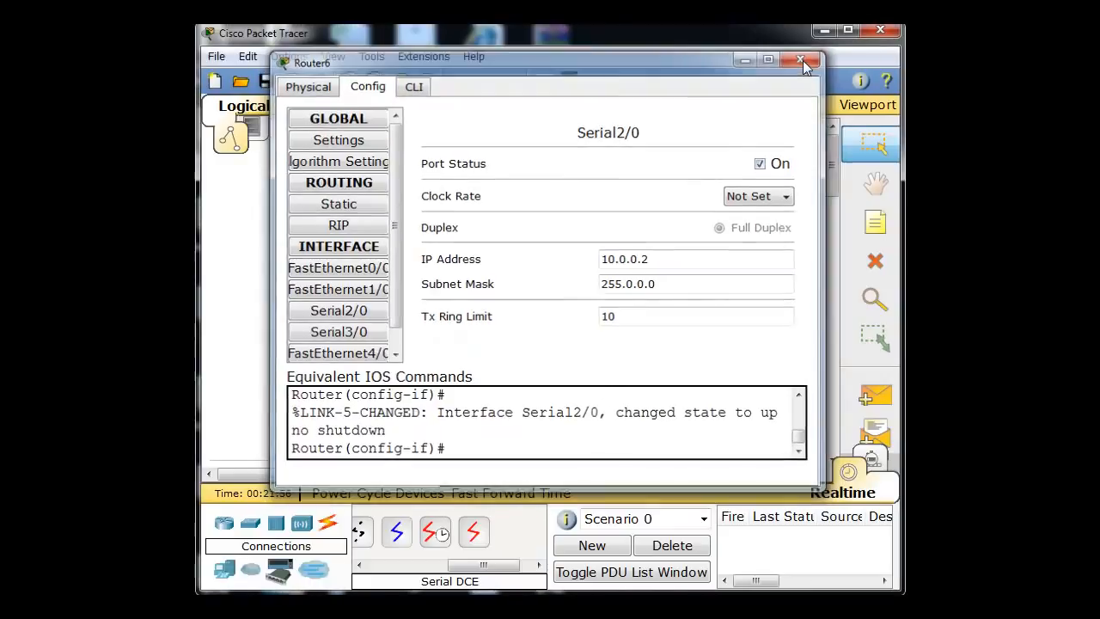
click(803, 60)
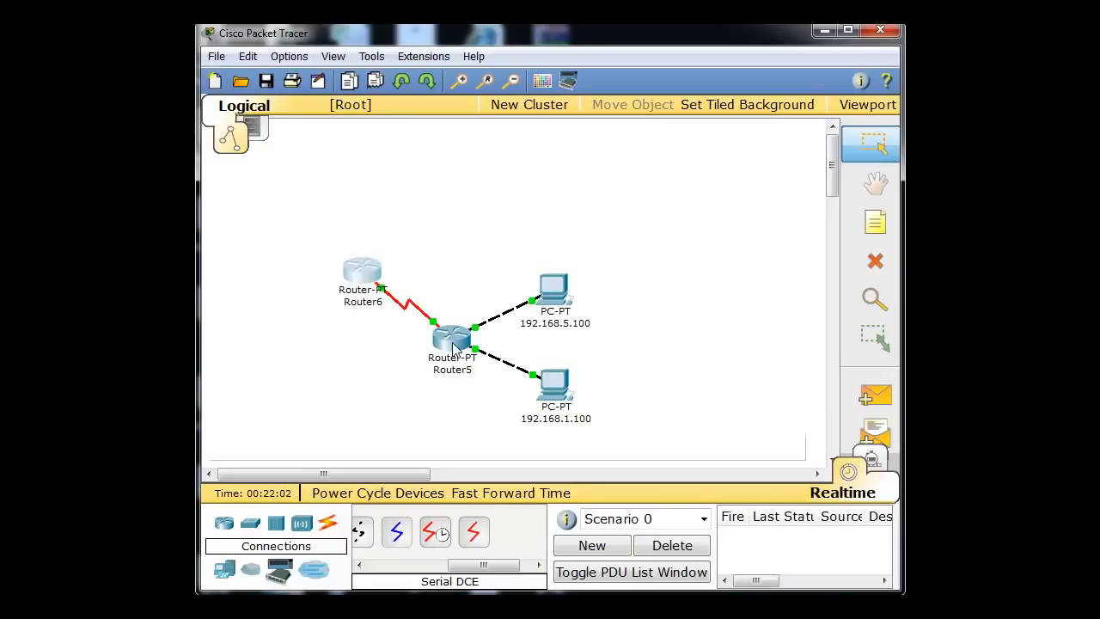
mouse_move(597, 318)
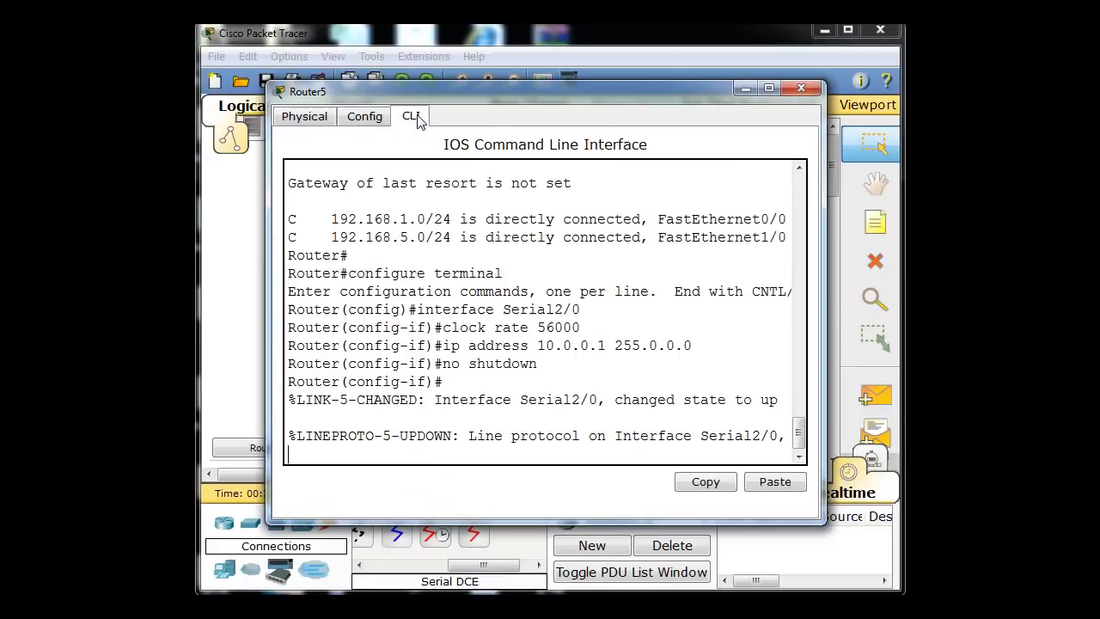
mouse_move(687, 421)
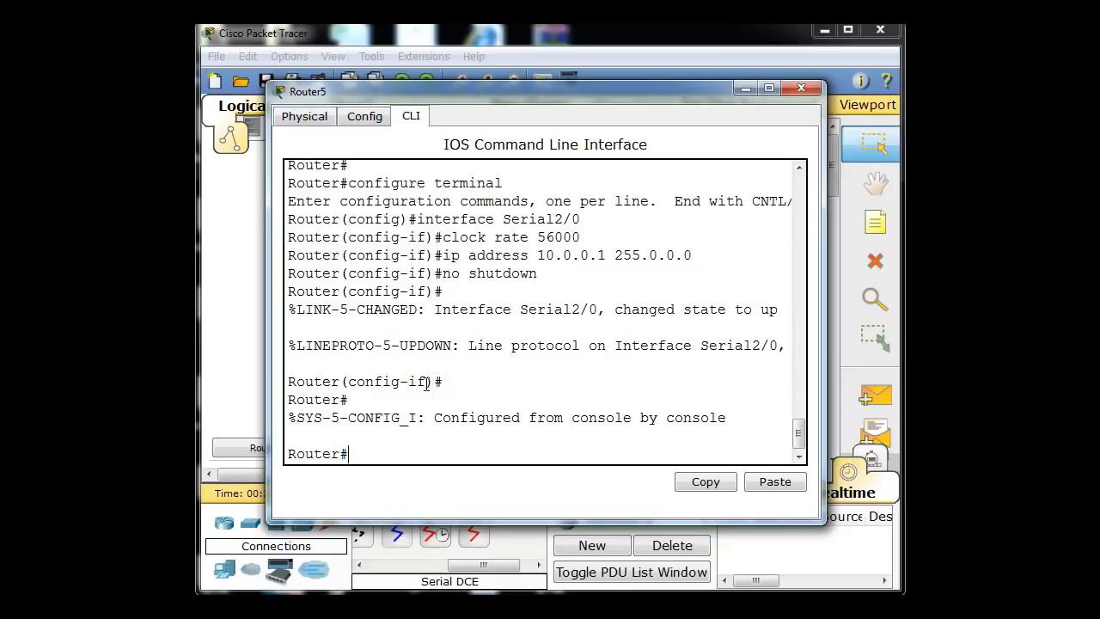
Run 'show ip route' on Router5 to see 10.0.0.0/8 on Serial2/0, then close
double_click(388, 382)
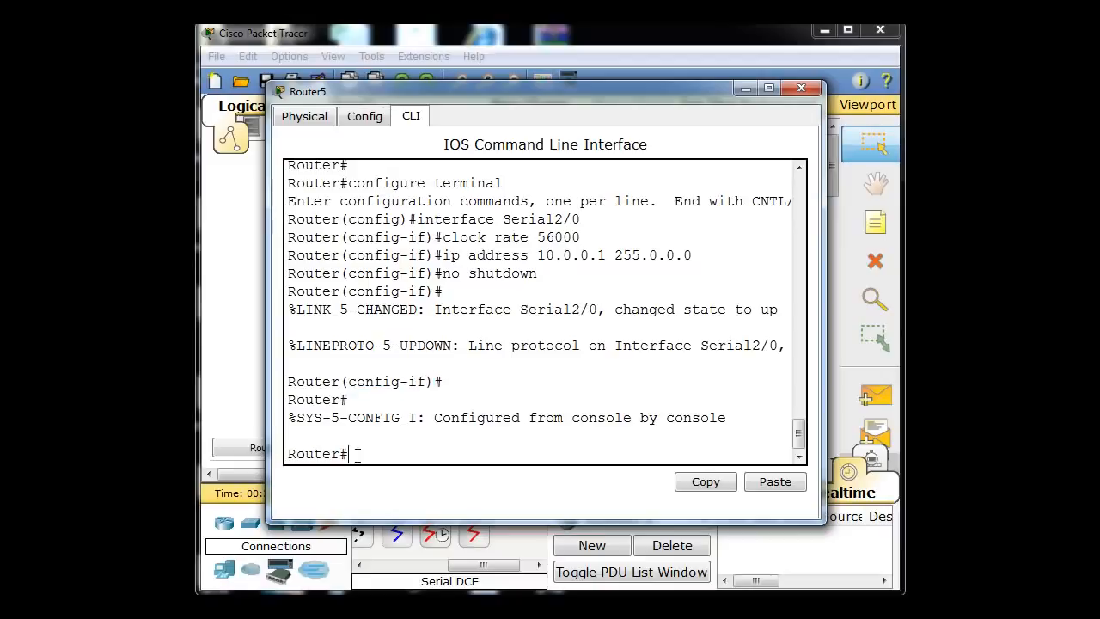
text(show ip route)
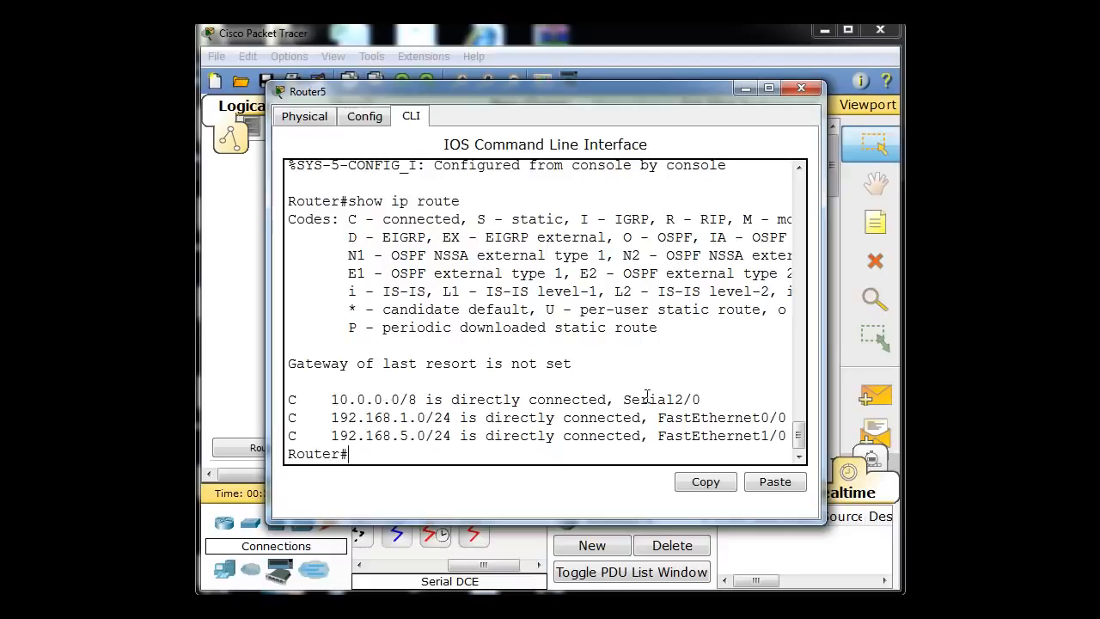
mouse_move(801, 89)
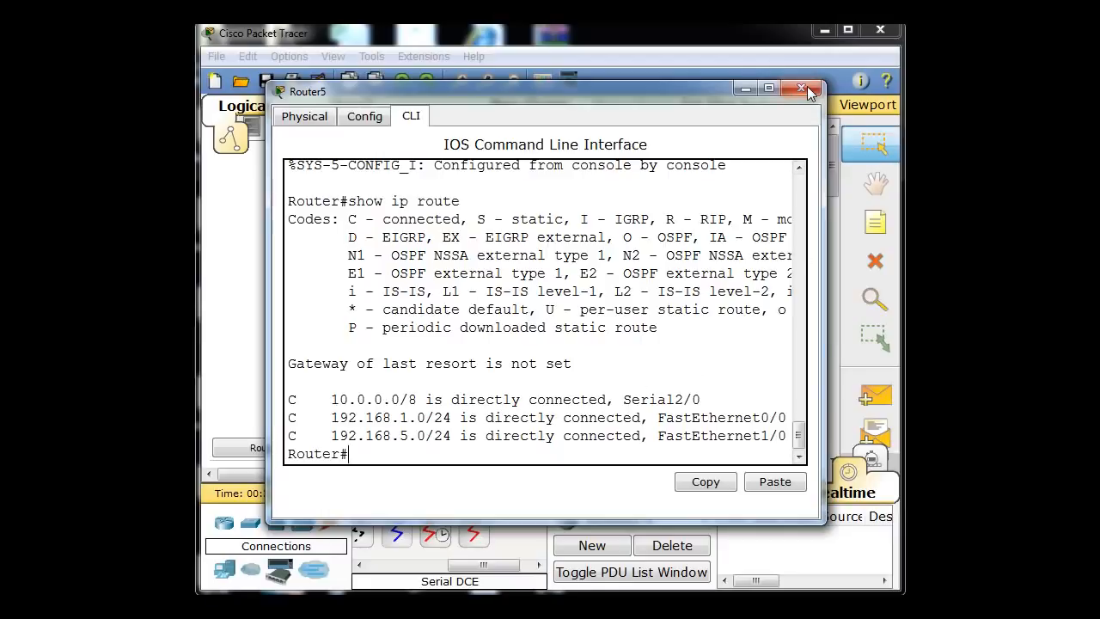
click(805, 90)
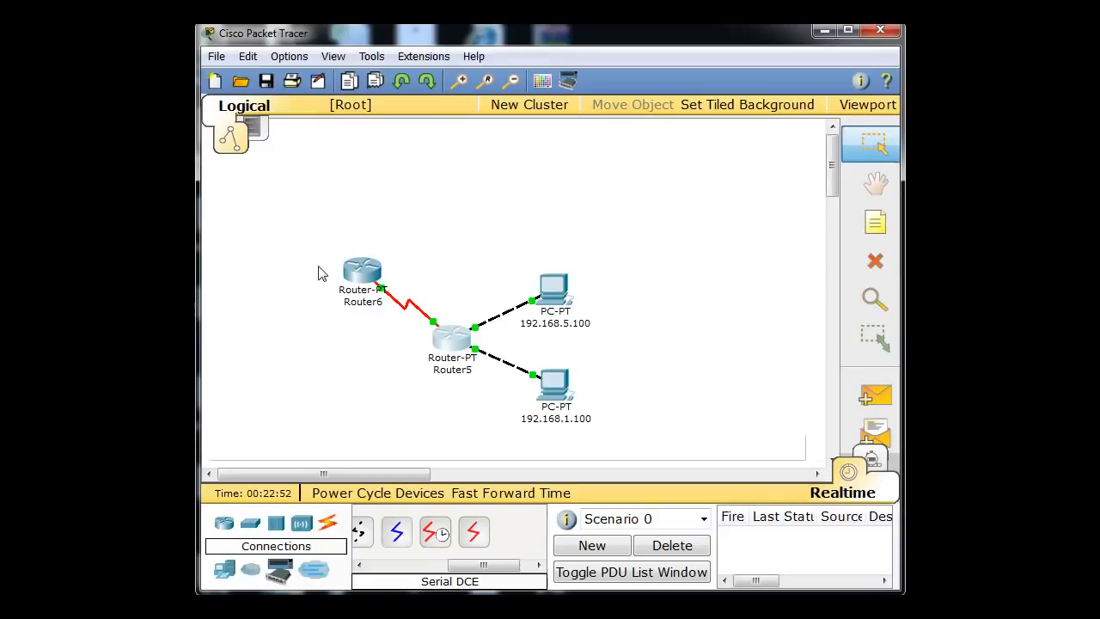
mouse_move(391, 410)
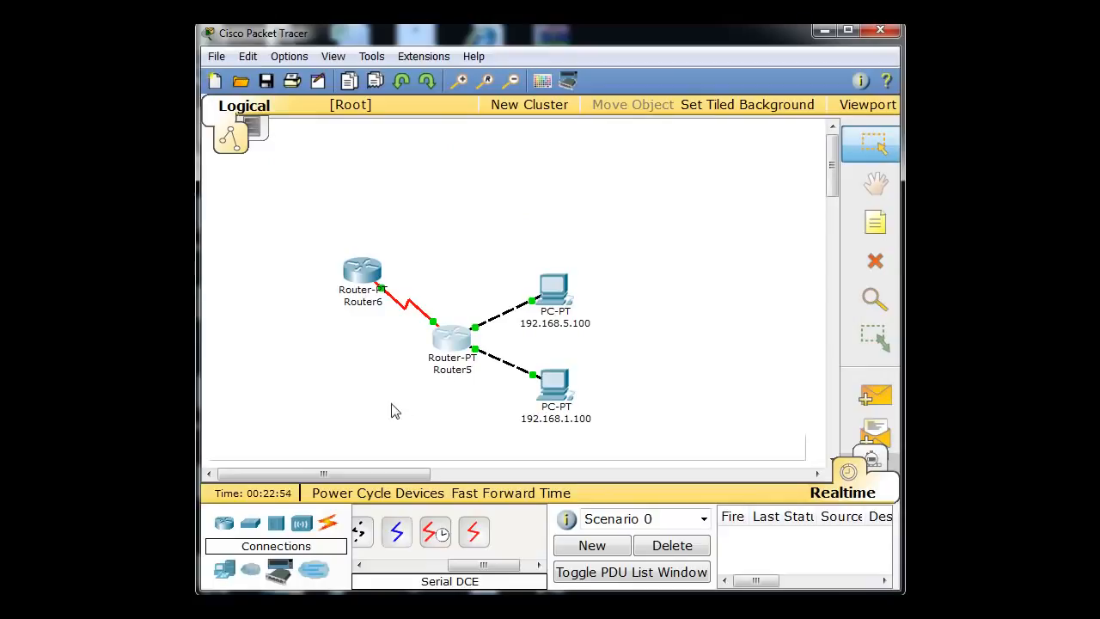